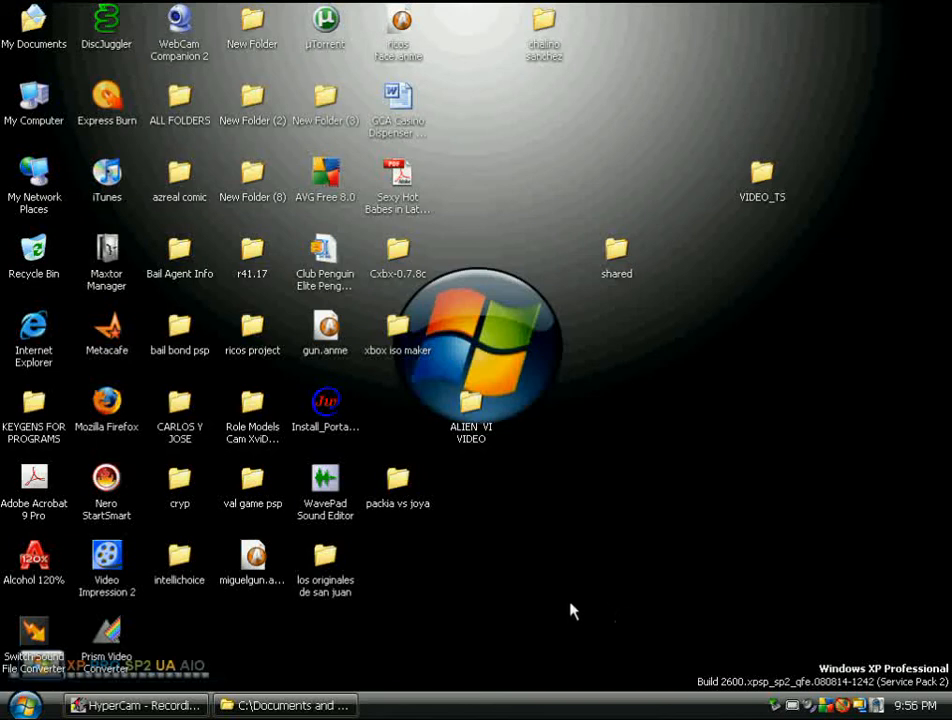
{"action": "mouse_move", "coordinate": [490, 455]}
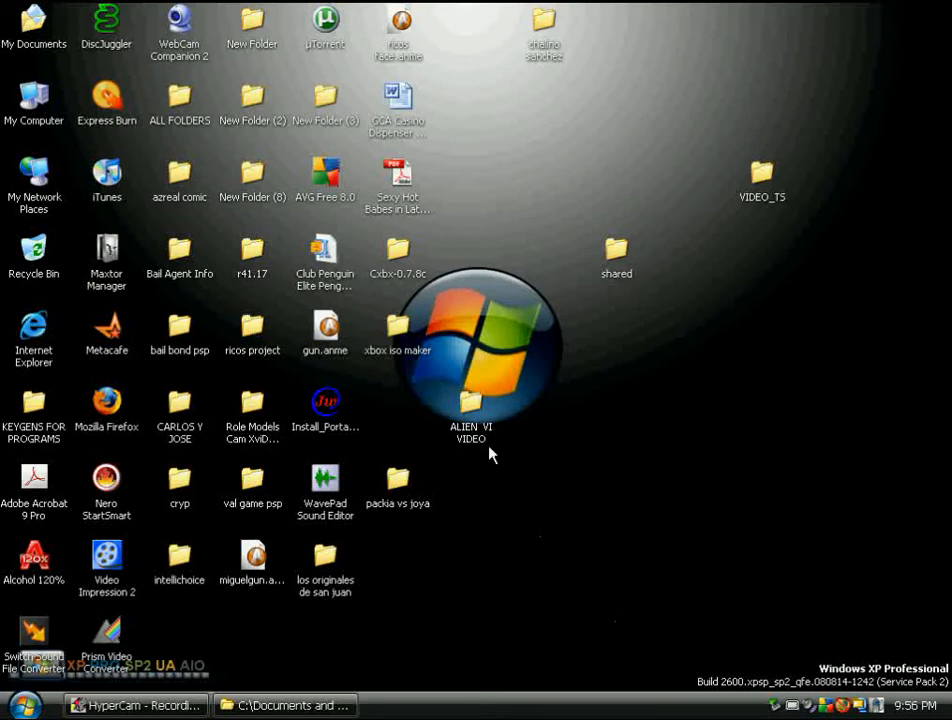
{"action": "mouse_move", "coordinate": [325, 330]}
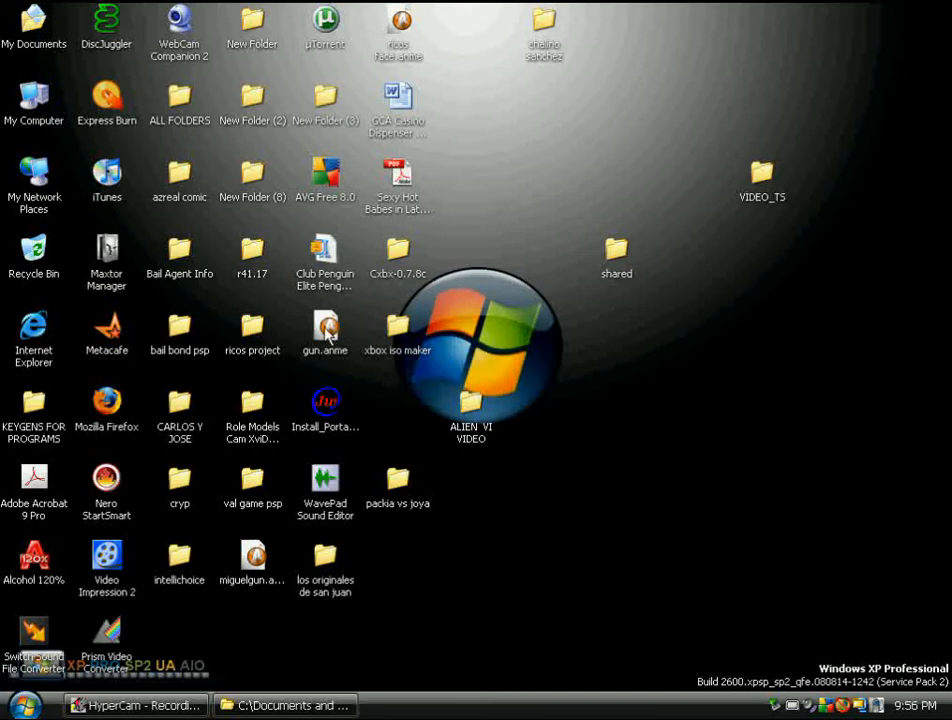
Step: Open gun.anme and start a new blank untitled document
{"action": "left_click", "coordinate": [325, 330]}
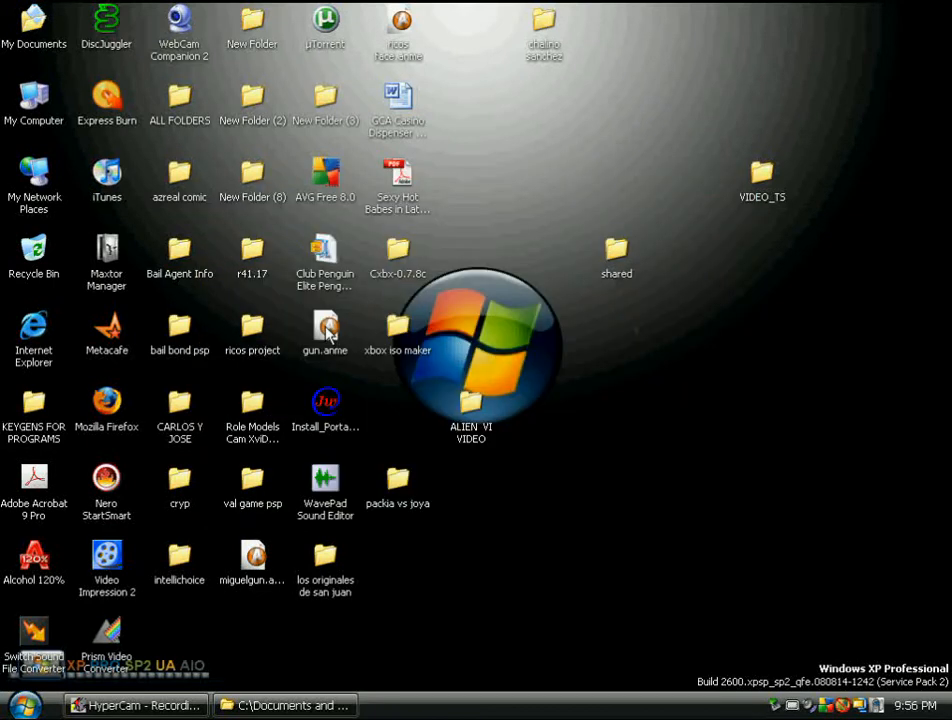
{"action": "double_click", "coordinate": [325, 330]}
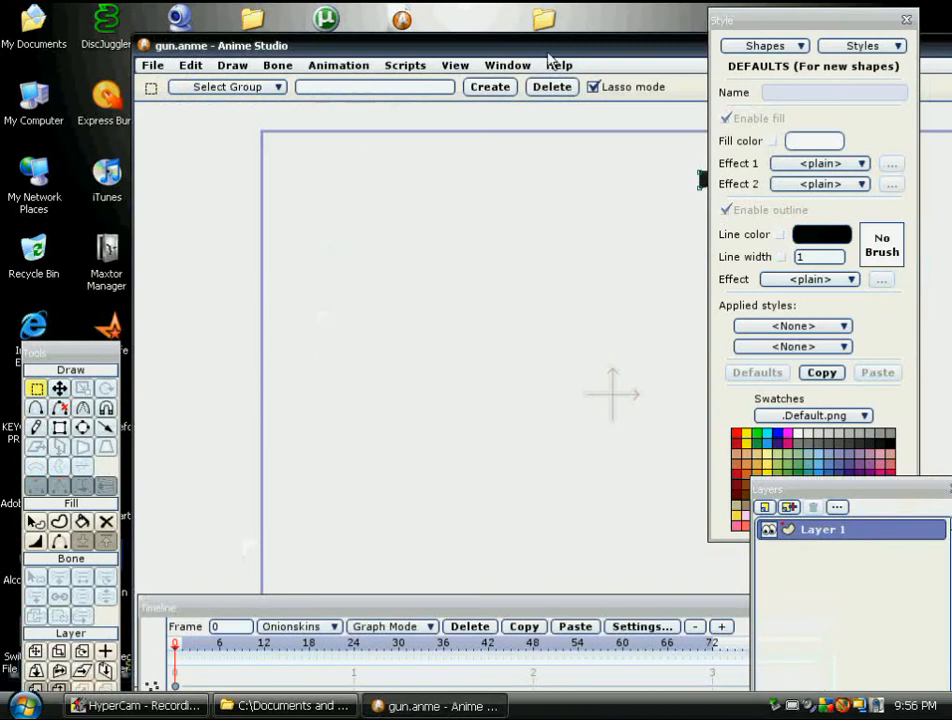
{"action": "left_click", "coordinate": [153, 65]}
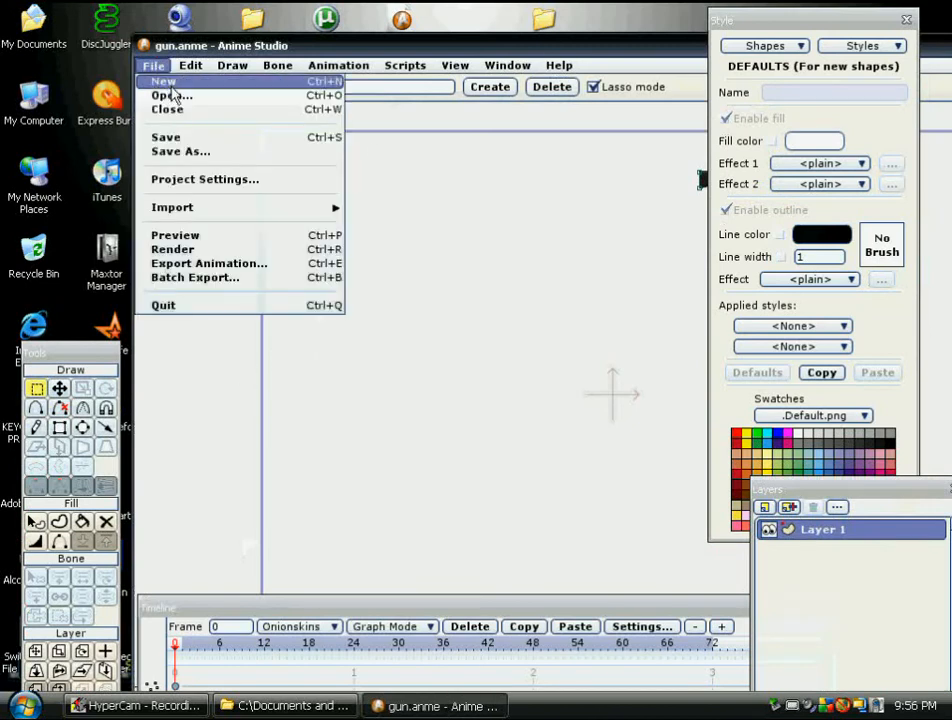
{"action": "left_click", "coordinate": [163, 81]}
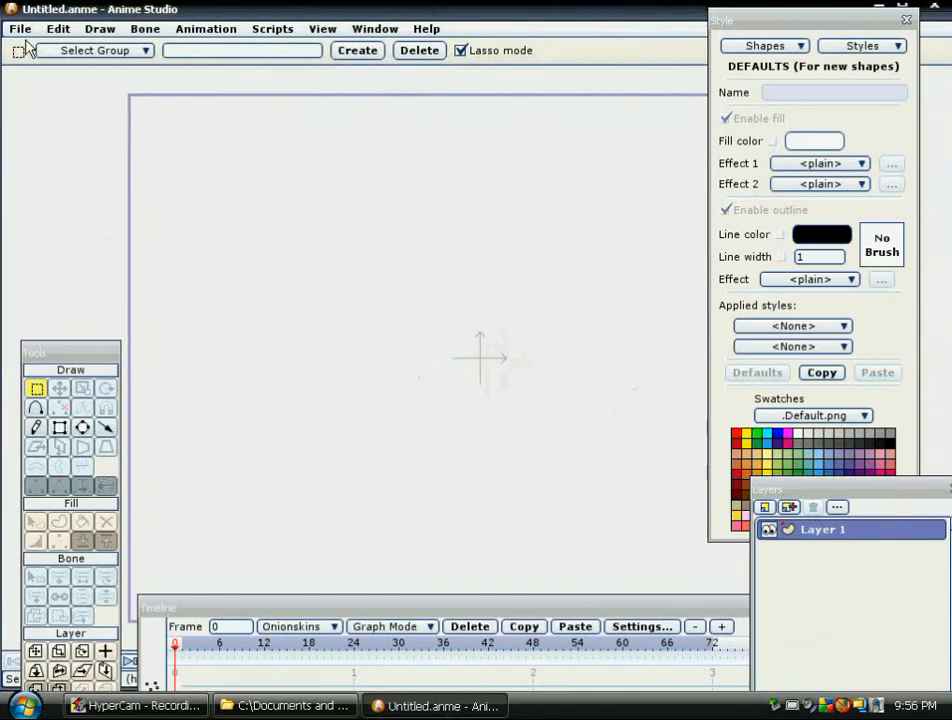
Step: Import the 12-19-2008 sketch photo as a tracing image
{"action": "left_click", "coordinate": [19, 28]}
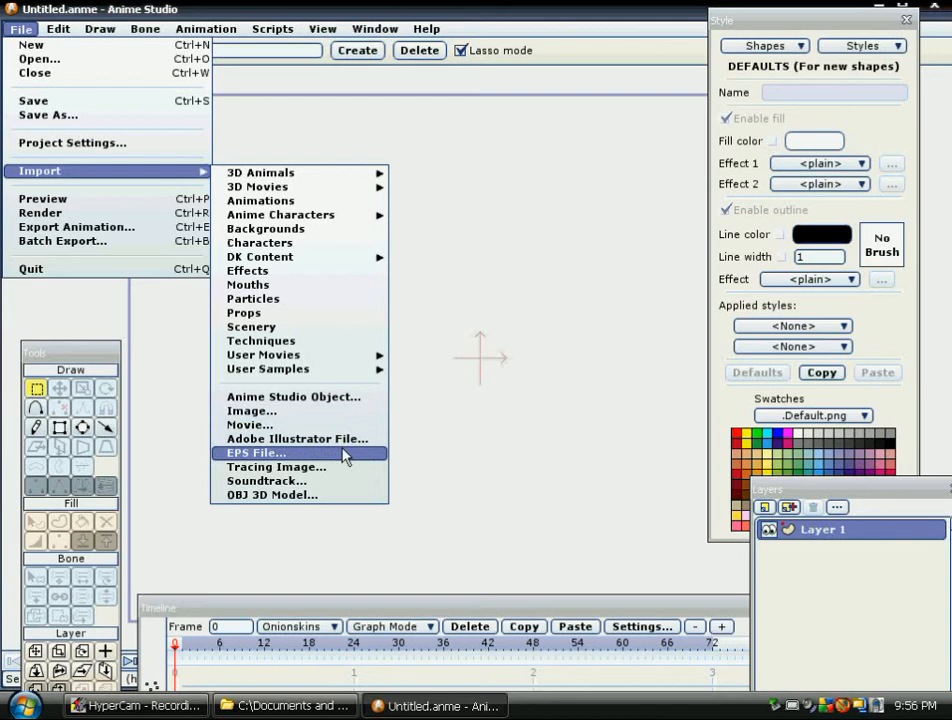
{"action": "left_click", "coordinate": [277, 467]}
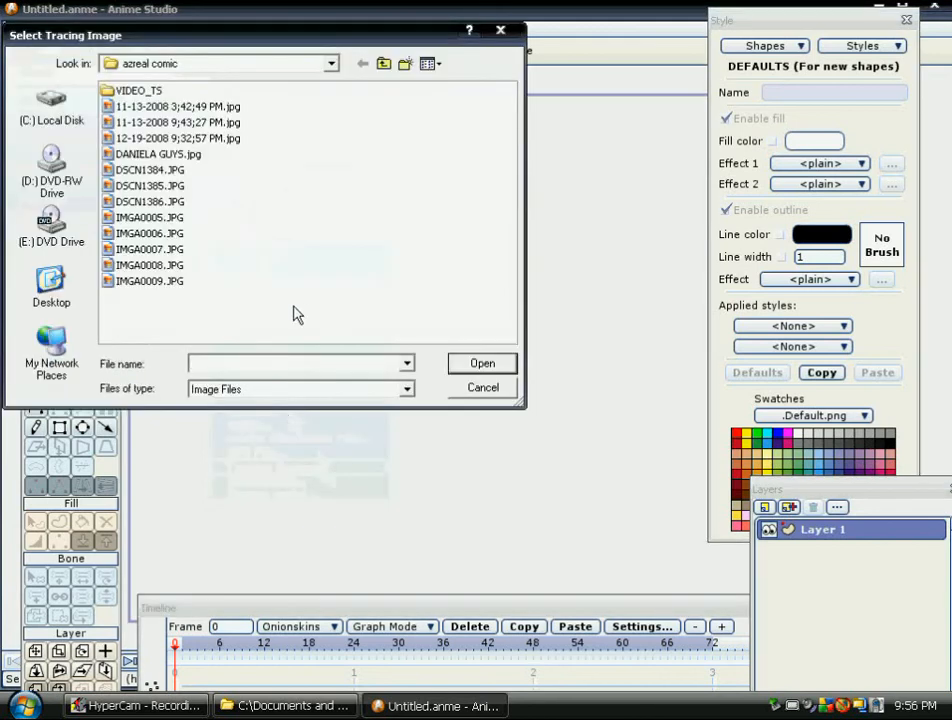
{"action": "left_click", "coordinate": [178, 138]}
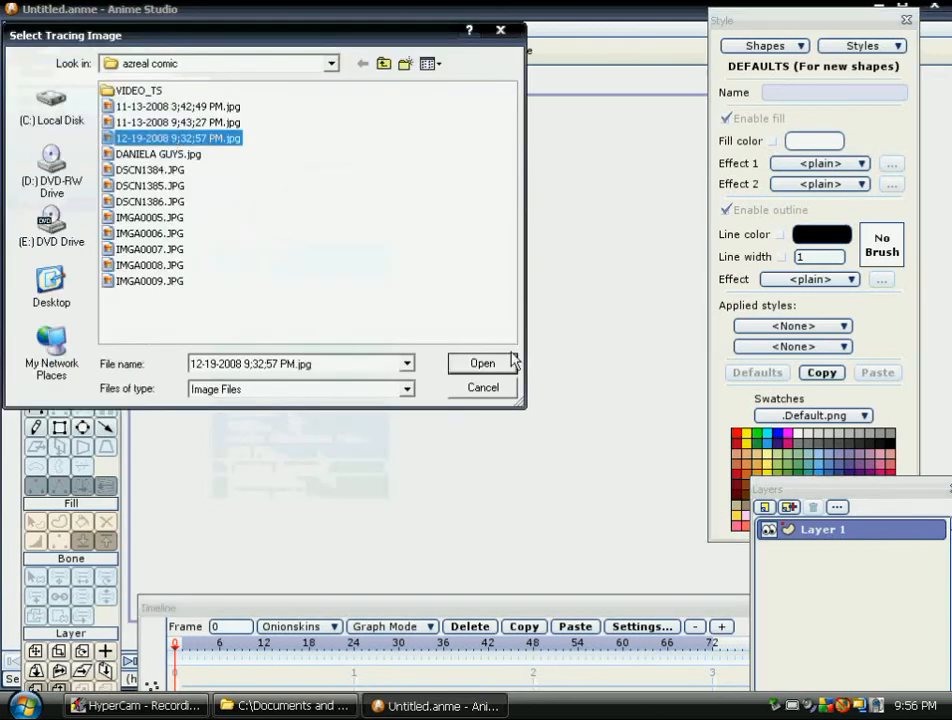
{"action": "left_click", "coordinate": [482, 363]}
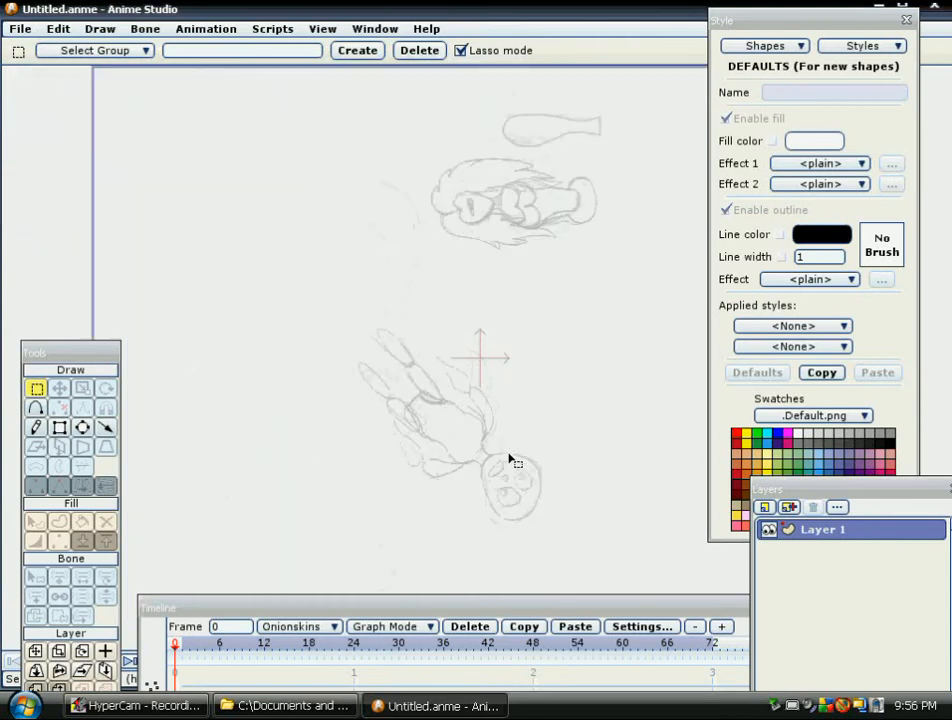
{"action": "mouse_move", "coordinate": [465, 193]}
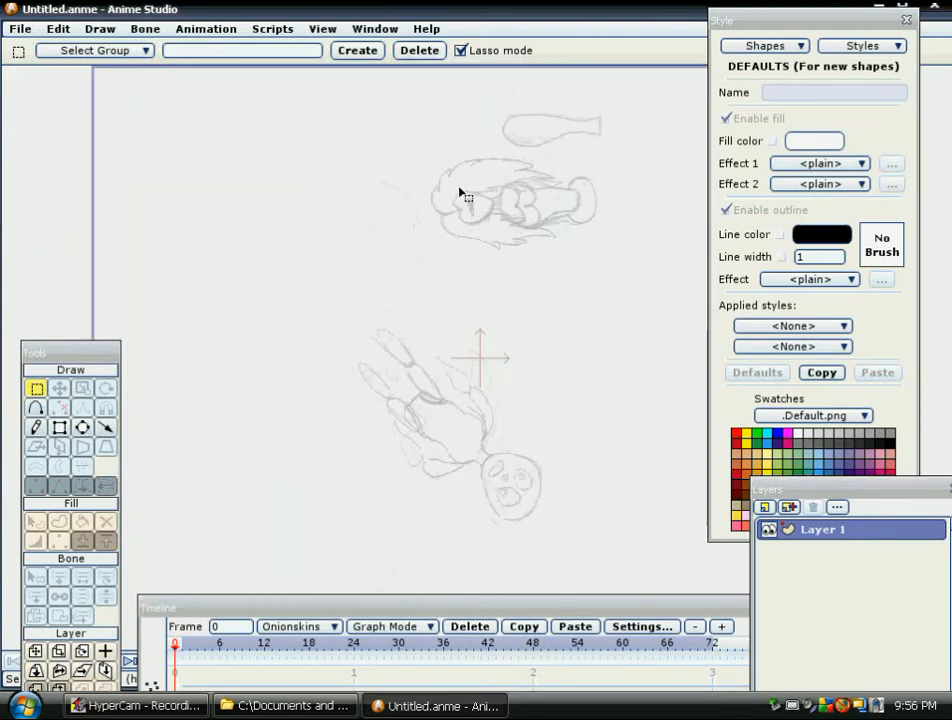
{"action": "mouse_move", "coordinate": [535, 250]}
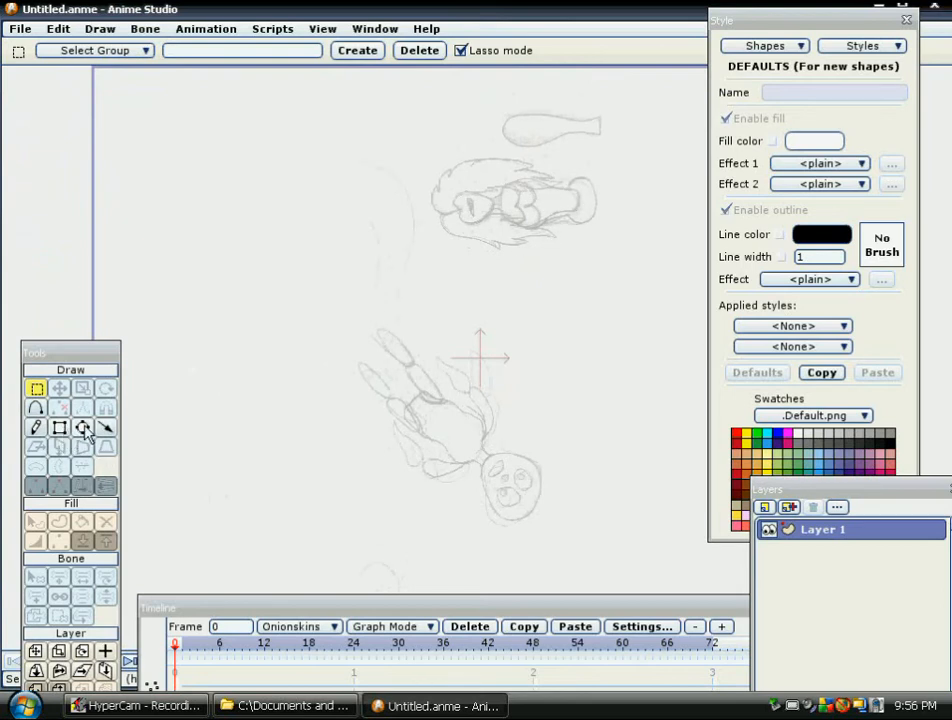
Step: Activate the Oval tool with automatic fill and outline over the sketch
{"action": "left_click", "coordinate": [84, 428]}
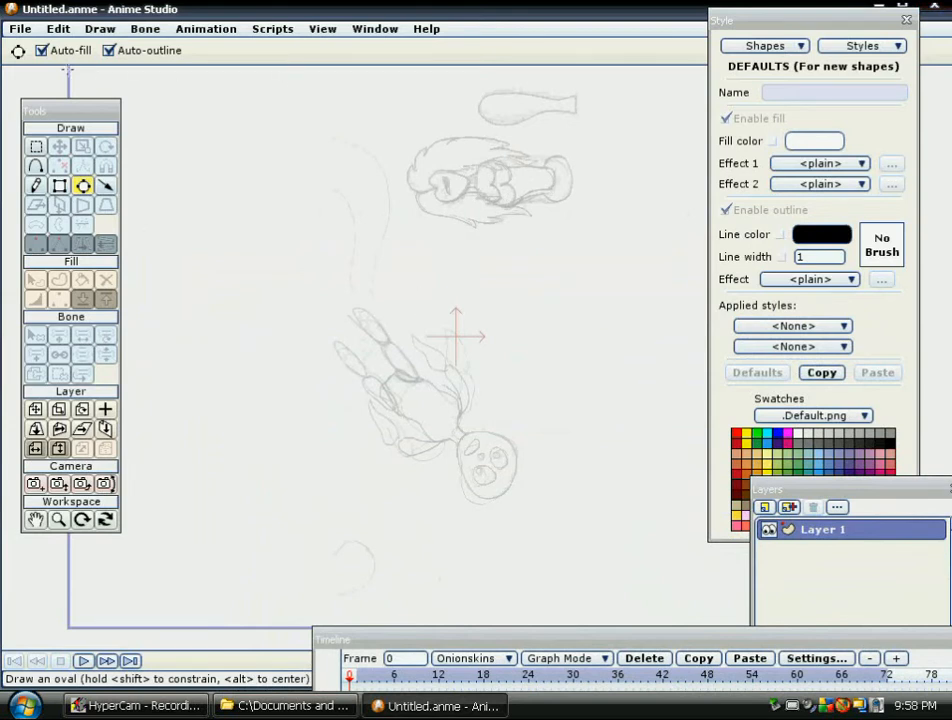
{"action": "mouse_move", "coordinate": [577, 142]}
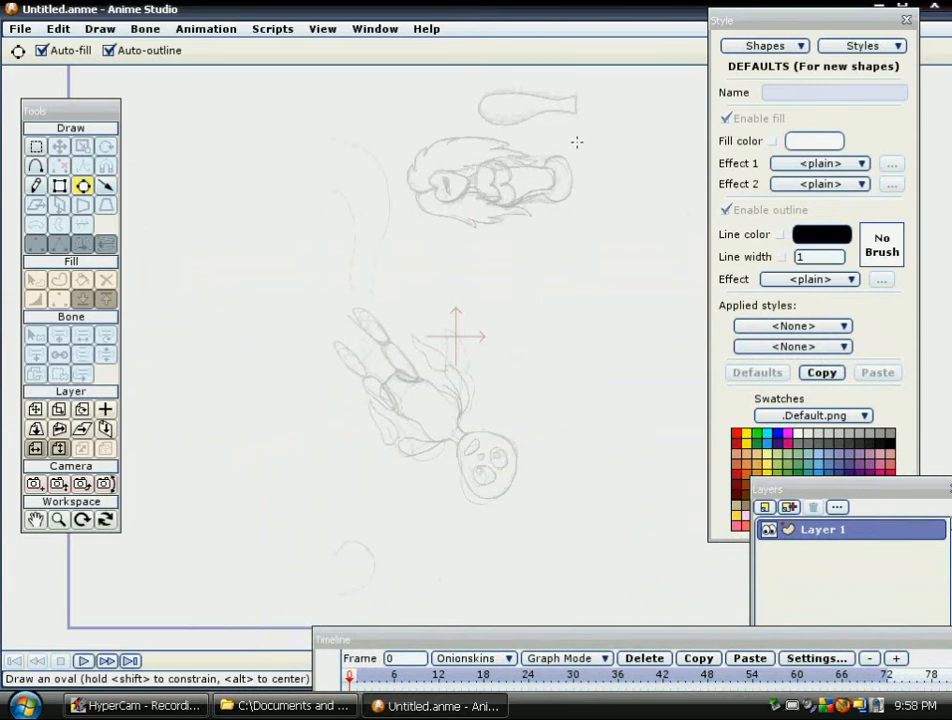
{"action": "mouse_move", "coordinate": [122, 171]}
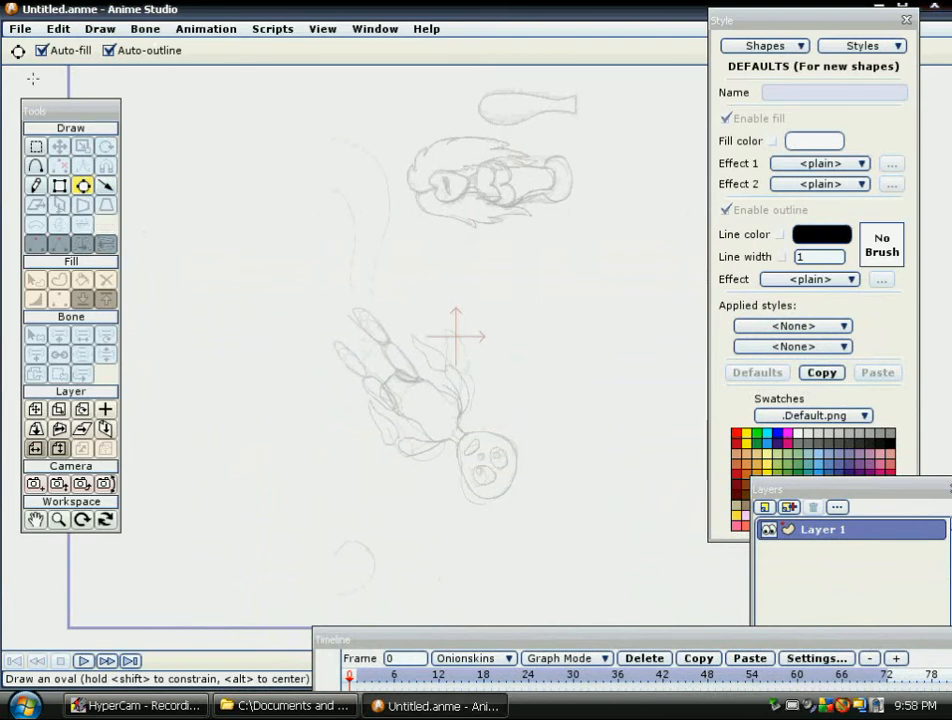
Step: Draw an oval over the alien's face and pull its points onto the face outline
{"action": "left_click", "coordinate": [19, 28]}
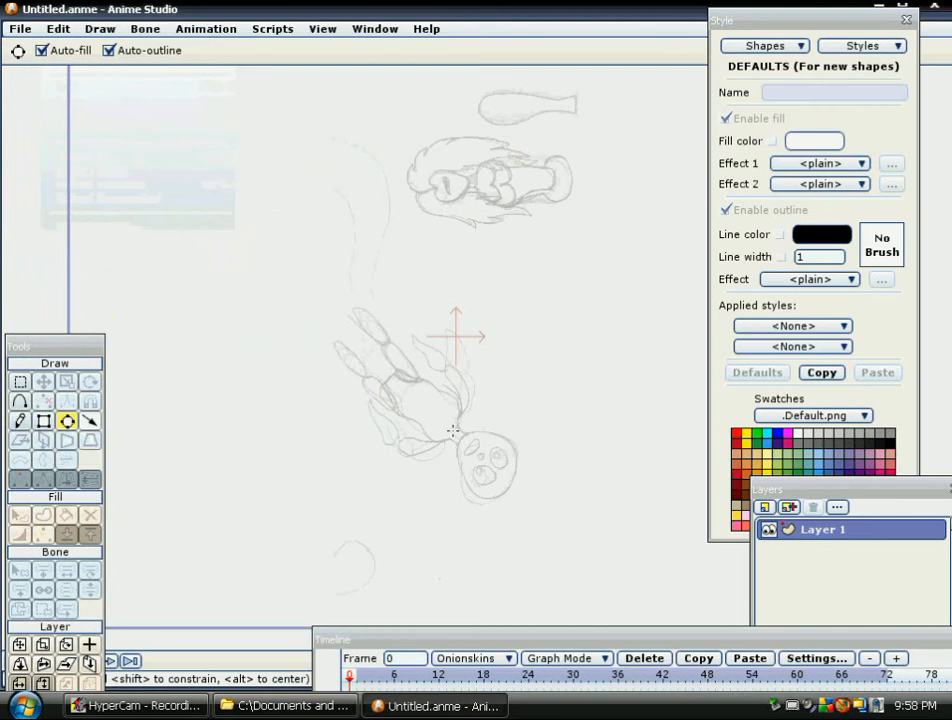
{"action": "left_click_drag", "start_coordinate": [452, 430], "coordinate": [545, 540]}
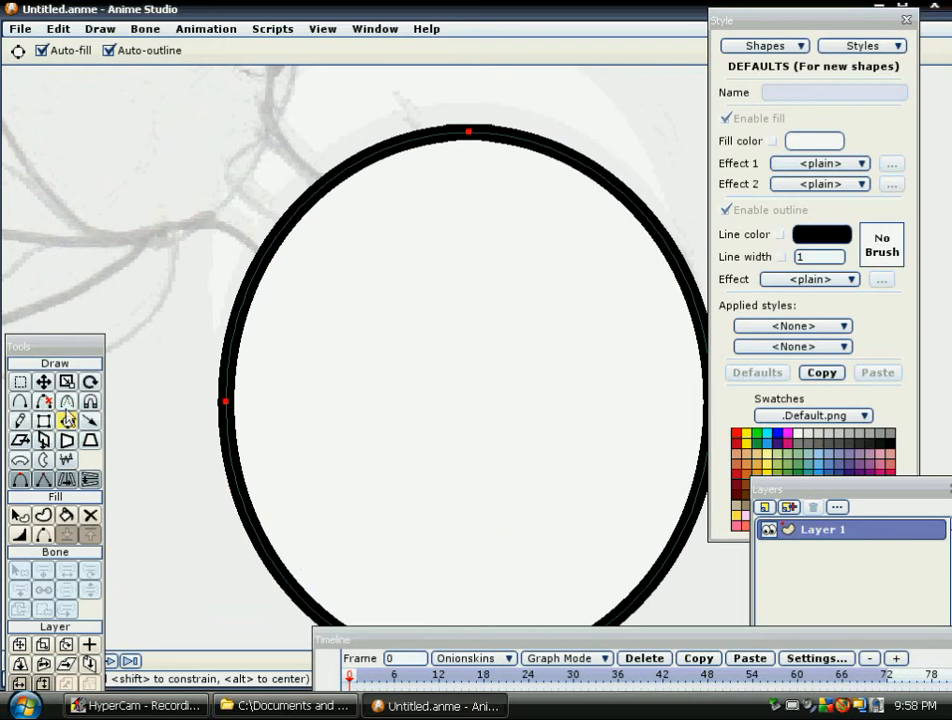
{"action": "left_click", "coordinate": [20, 382]}
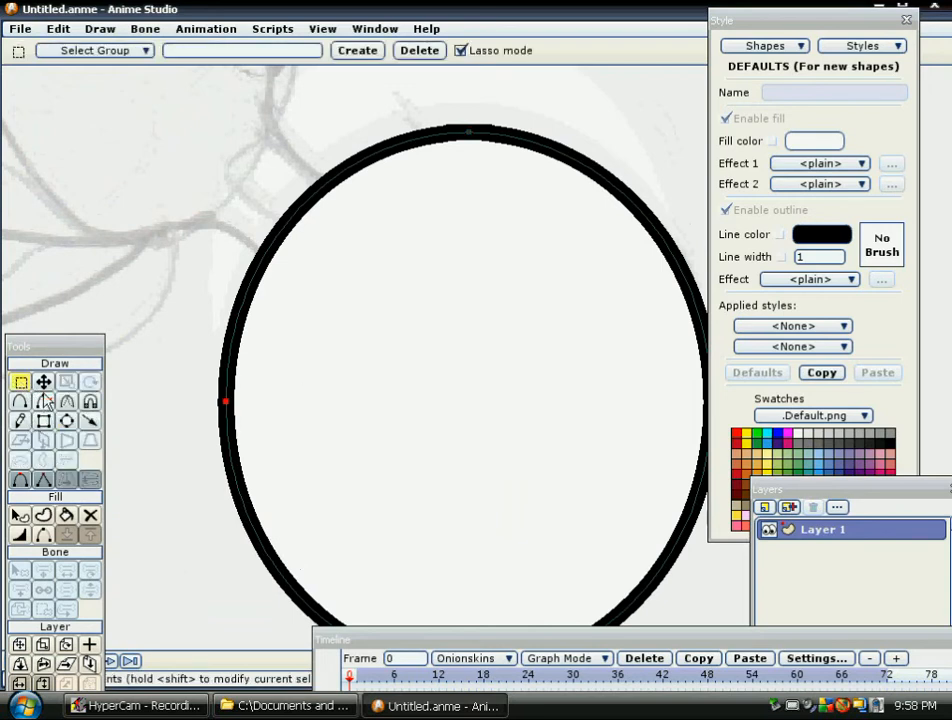
{"action": "left_click", "coordinate": [44, 382]}
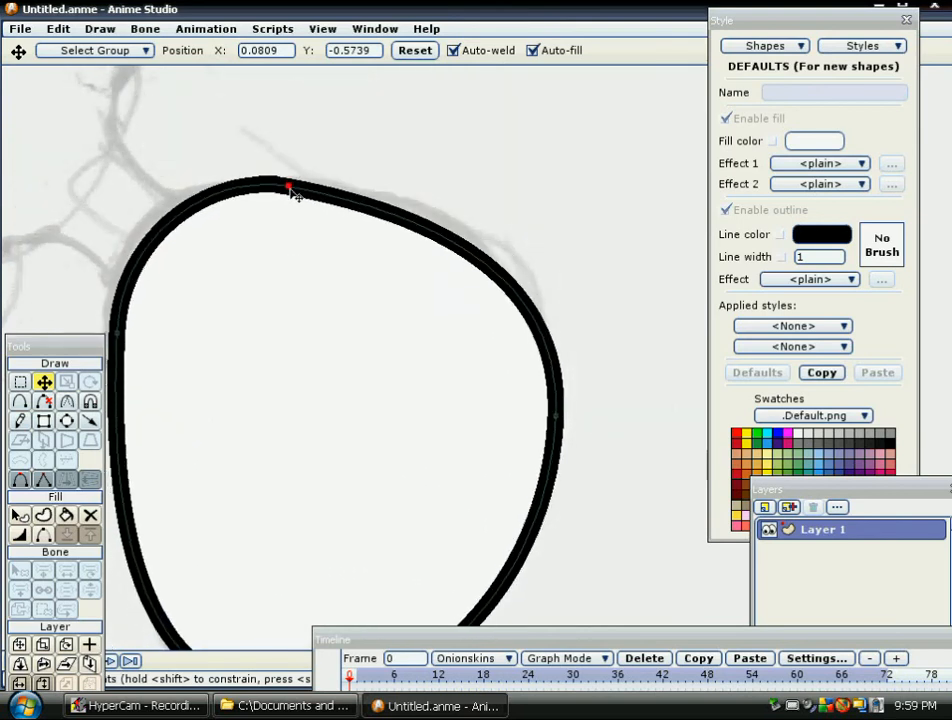
{"action": "left_click_drag", "start_coordinate": [290, 190], "coordinate": [245, 190]}
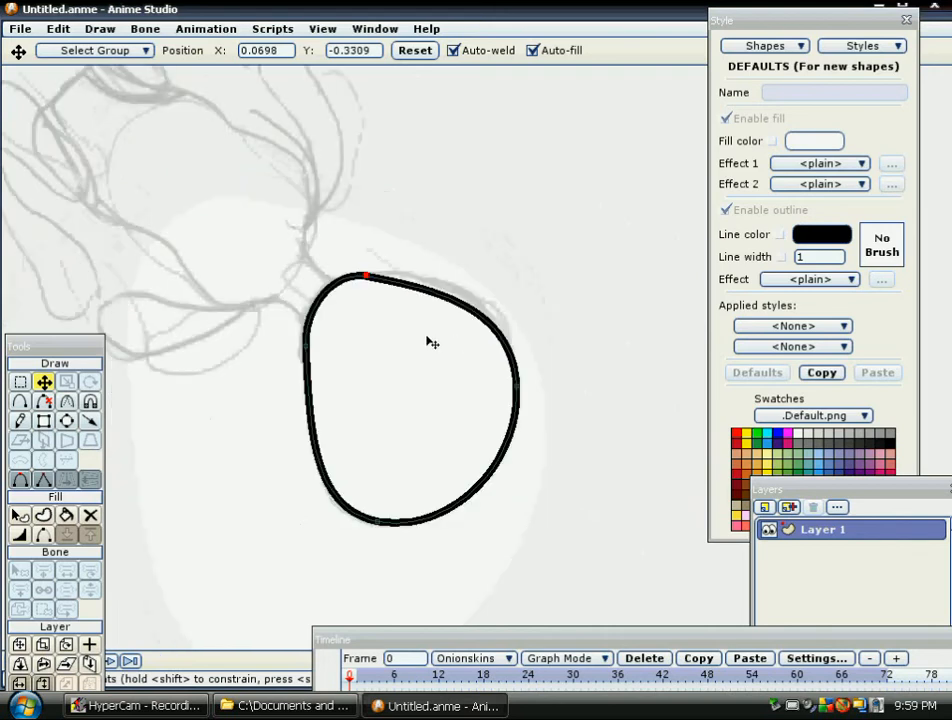
{"action": "mouse_move", "coordinate": [338, 439]}
{"action": "type", "text": "f"}
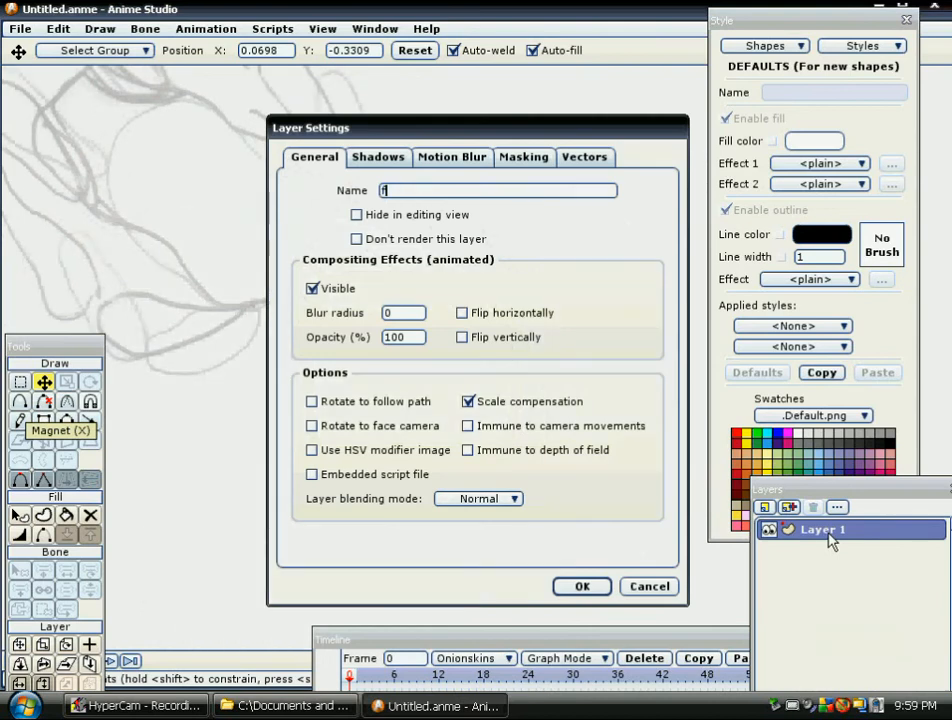
Step: Rename Layer 1 to 'face' and confirm
{"action": "type", "text": "ace"}
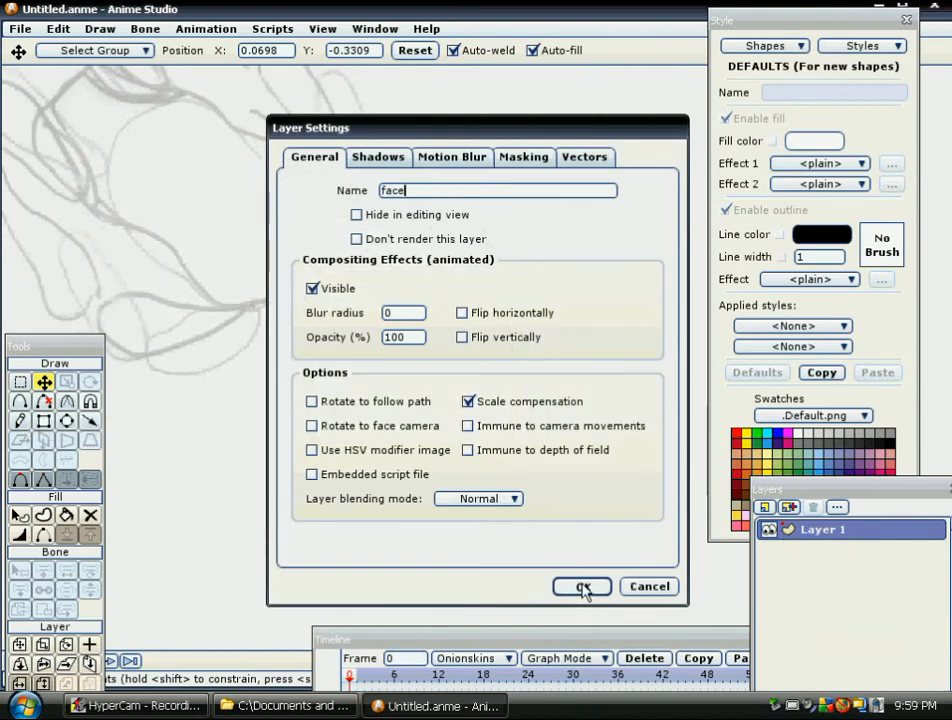
{"action": "left_click", "coordinate": [581, 586]}
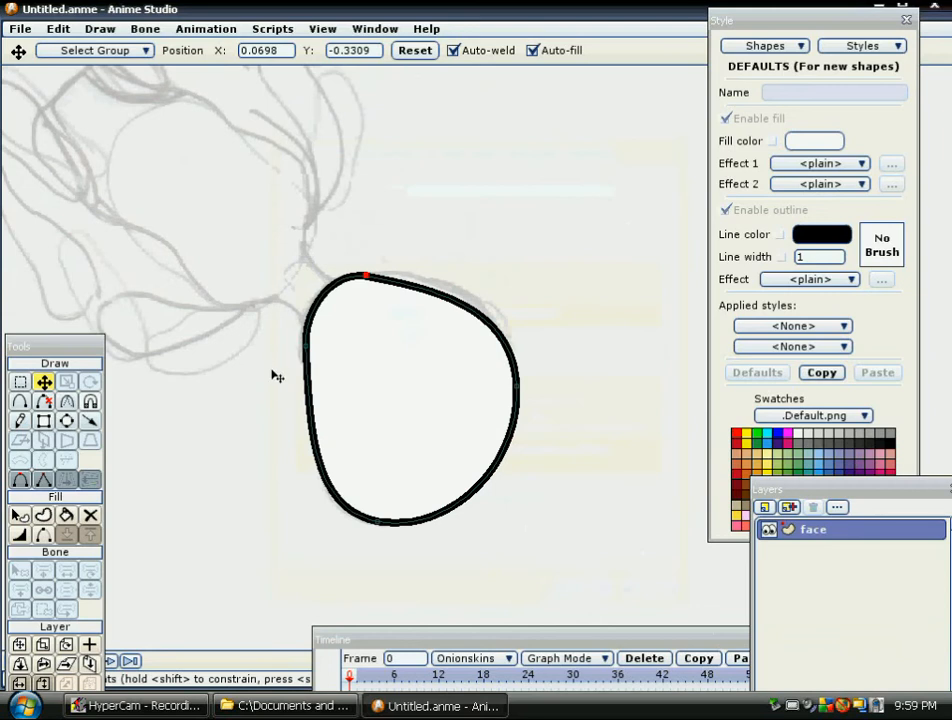
{"action": "left_click", "coordinate": [19, 382]}
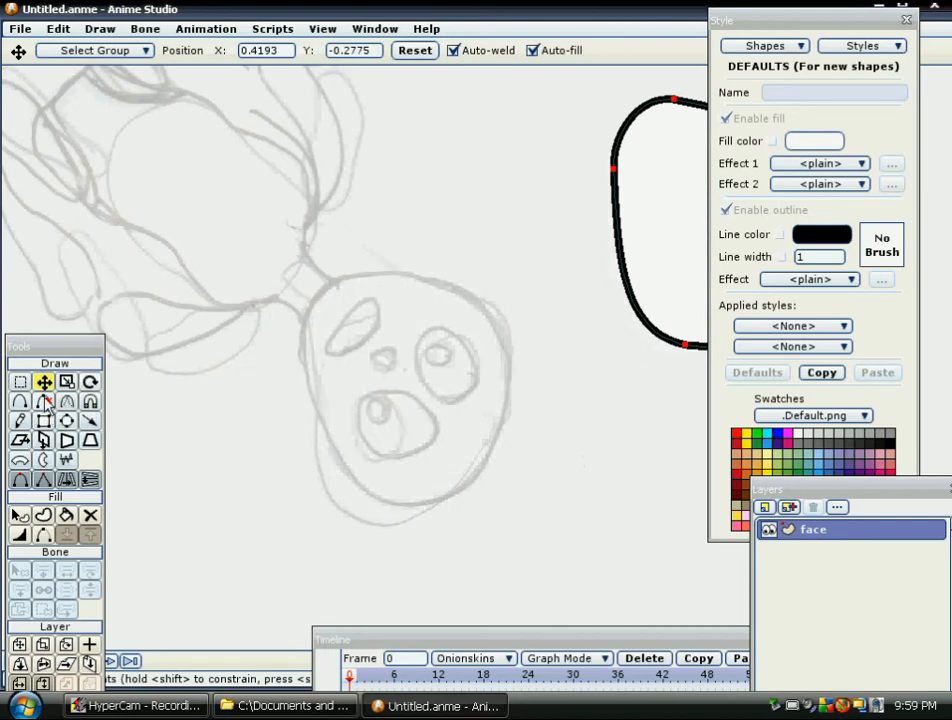
Step: Add a new vector layer named 'neck'
{"action": "left_click", "coordinate": [44, 420]}
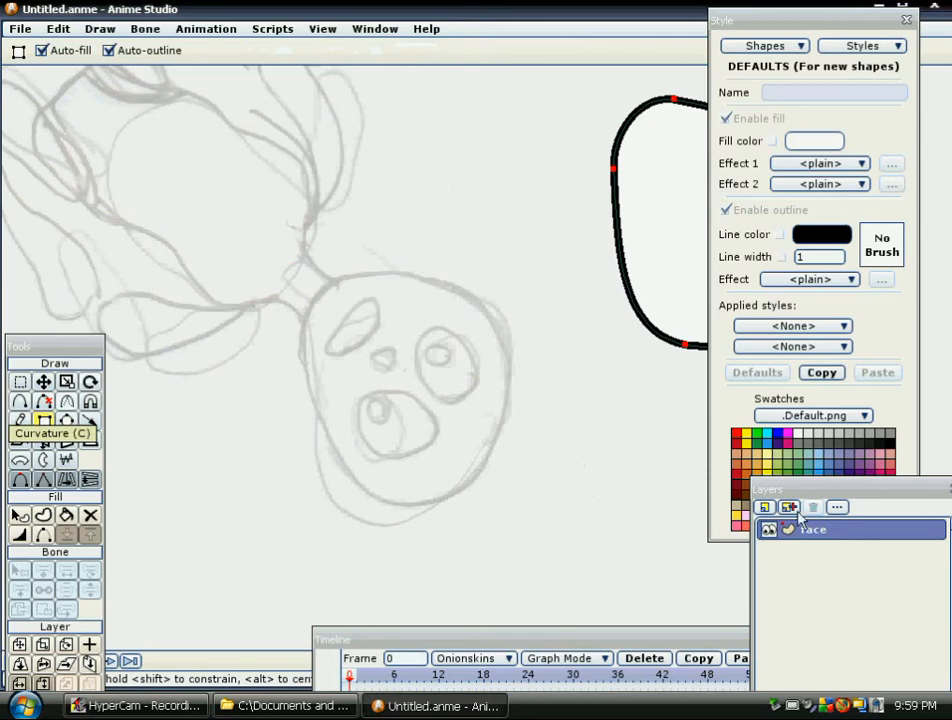
{"action": "left_click", "coordinate": [789, 507]}
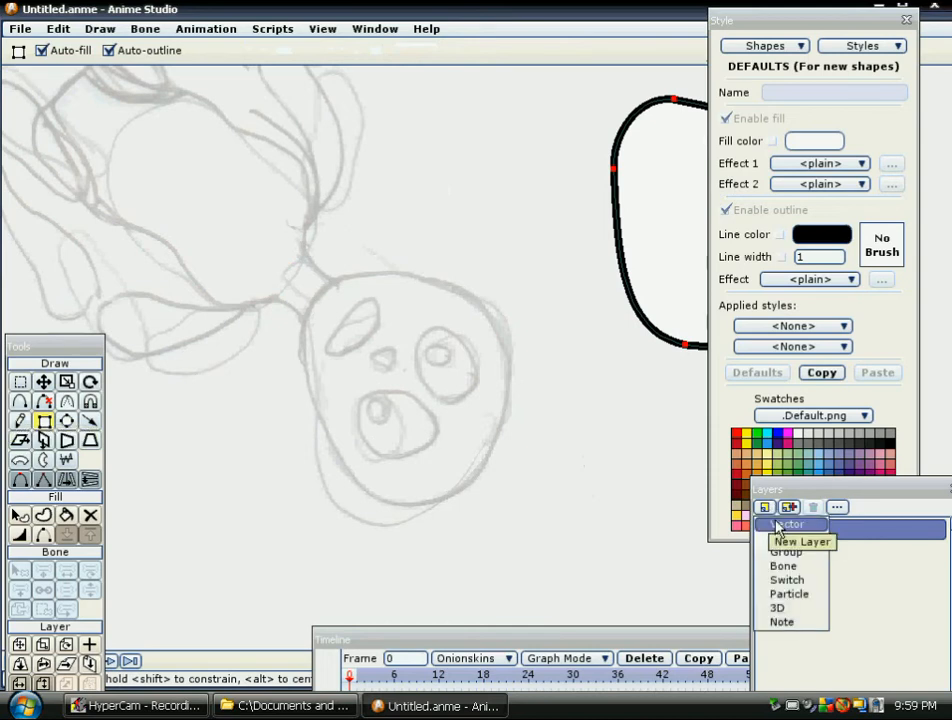
{"action": "mouse_move", "coordinate": [790, 524]}
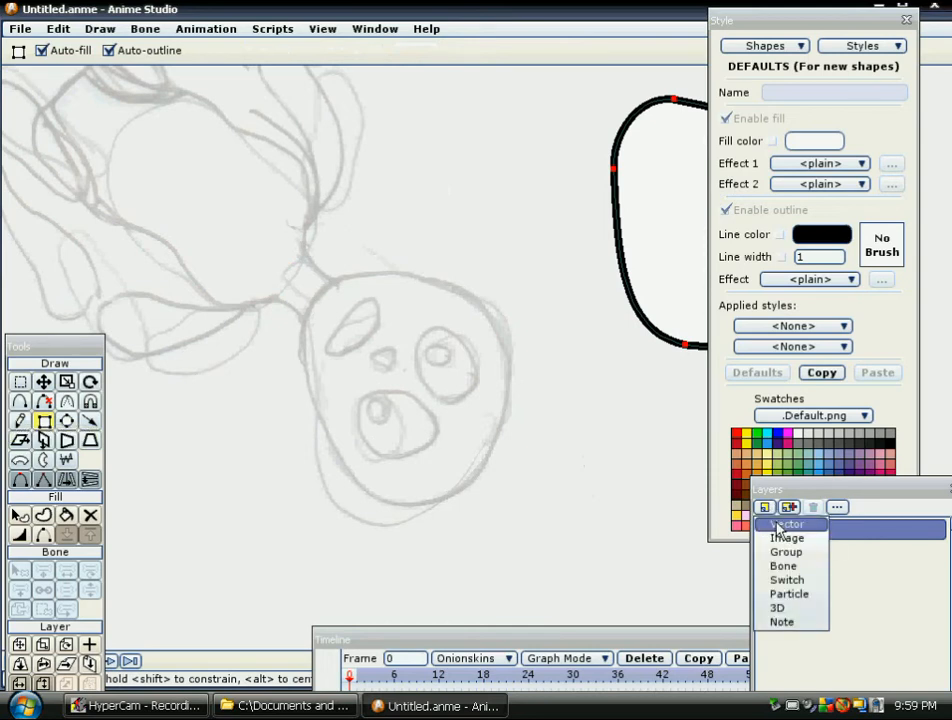
{"action": "left_click", "coordinate": [791, 523]}
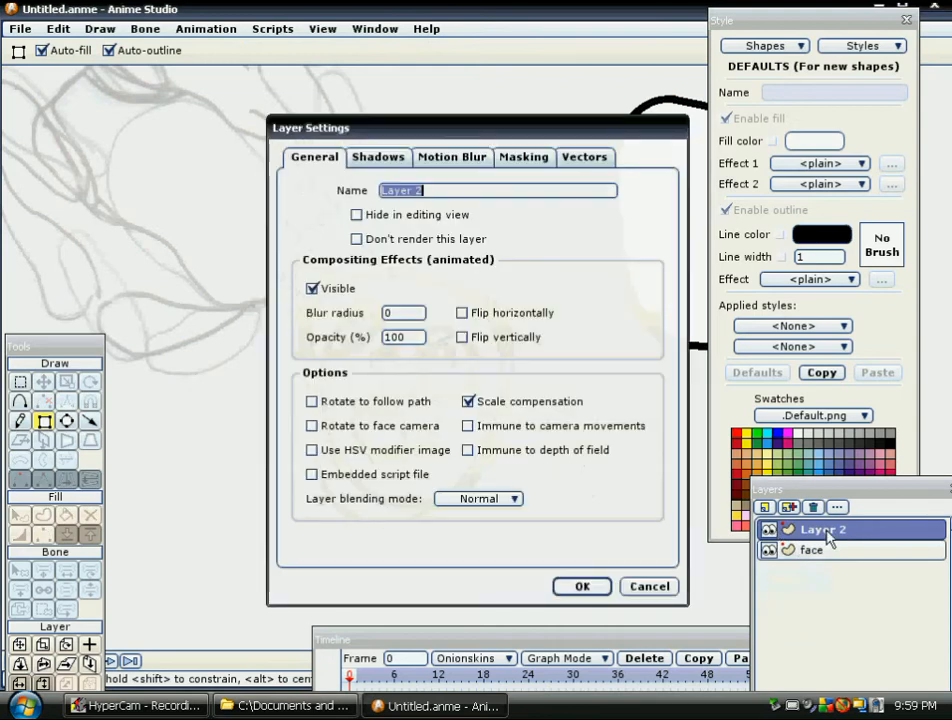
{"action": "type", "text": "ne"}
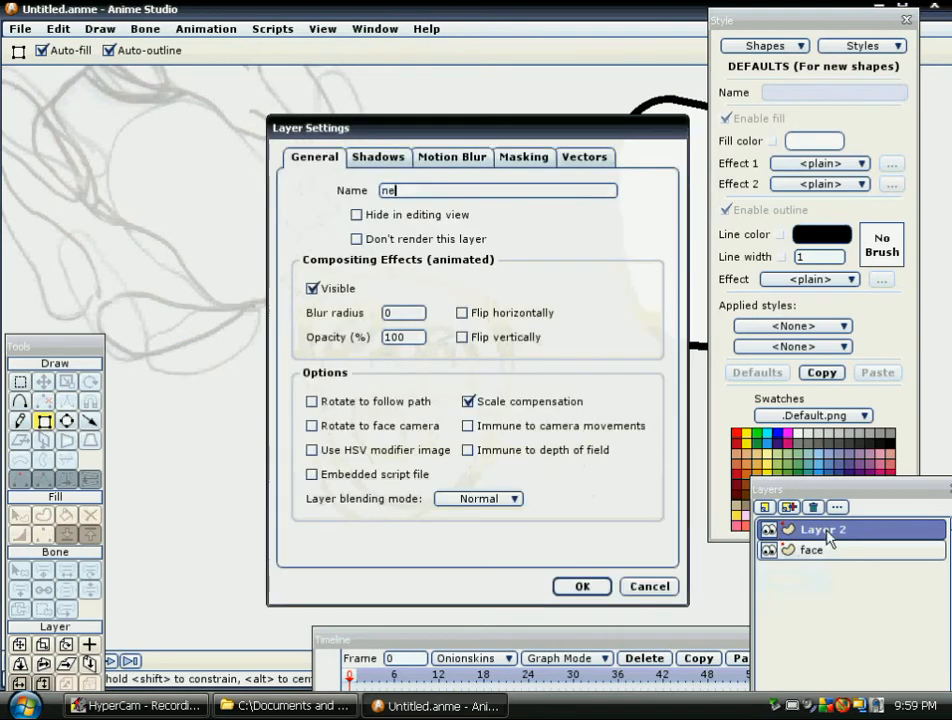
{"action": "type", "text": "ck"}
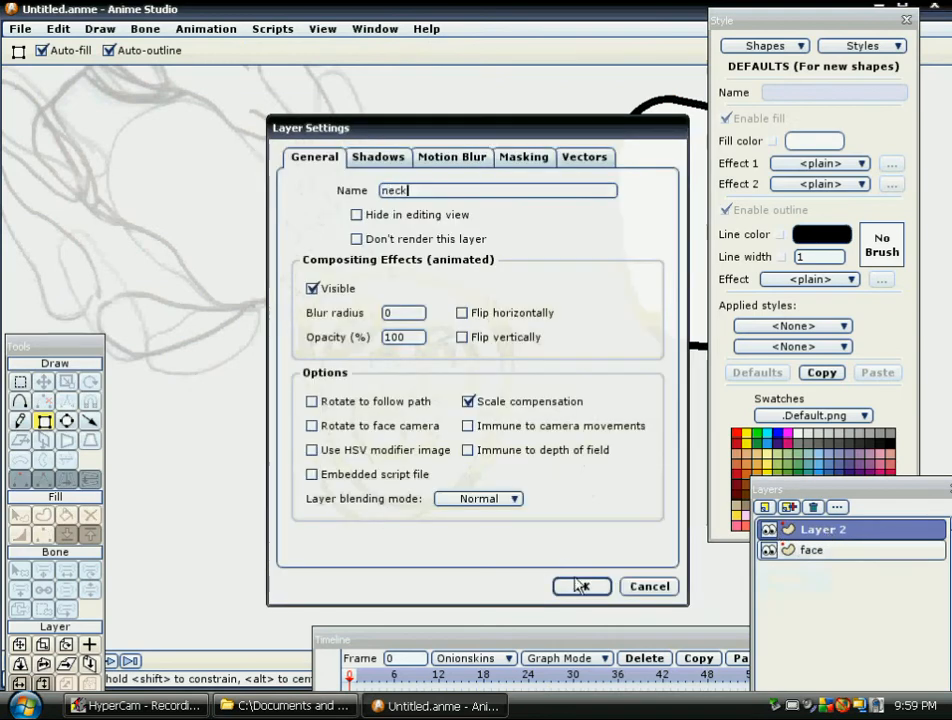
{"action": "left_click", "coordinate": [581, 586]}
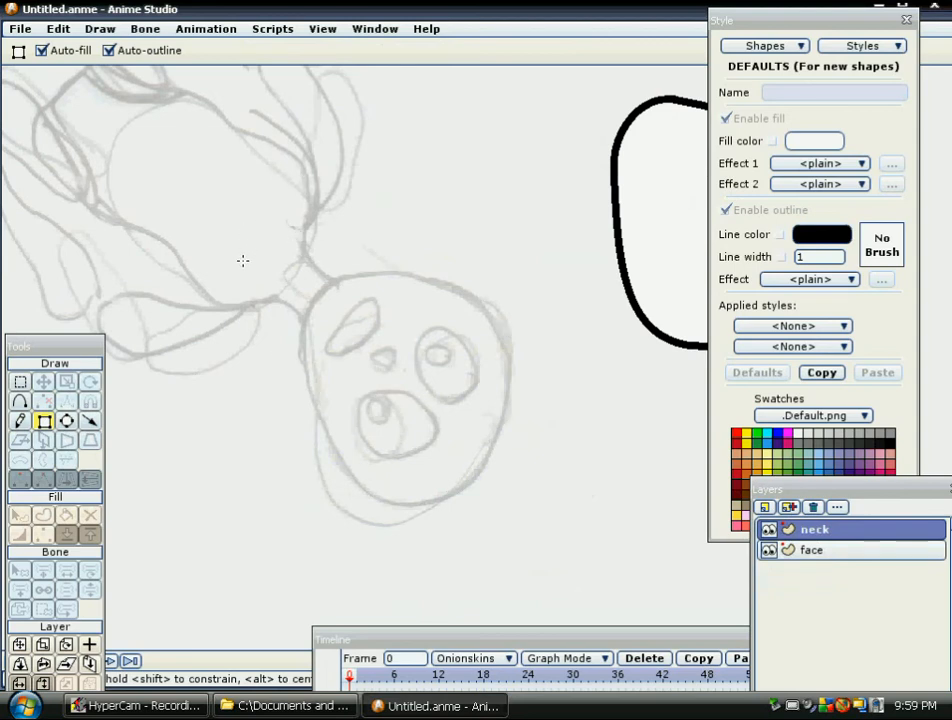
Step: Draw a rectangle over the neck sketch and taper its bottom corner into a neck shape
{"action": "left_click_drag", "start_coordinate": [237, 262], "coordinate": [336, 305]}
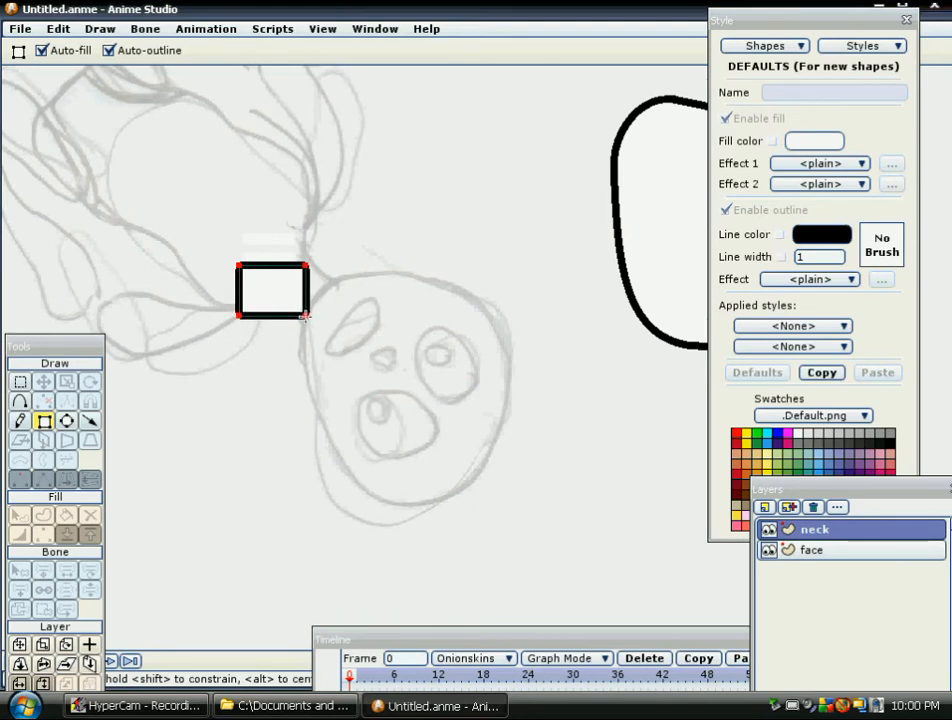
{"action": "left_click_drag", "start_coordinate": [305, 318], "coordinate": [268, 338]}
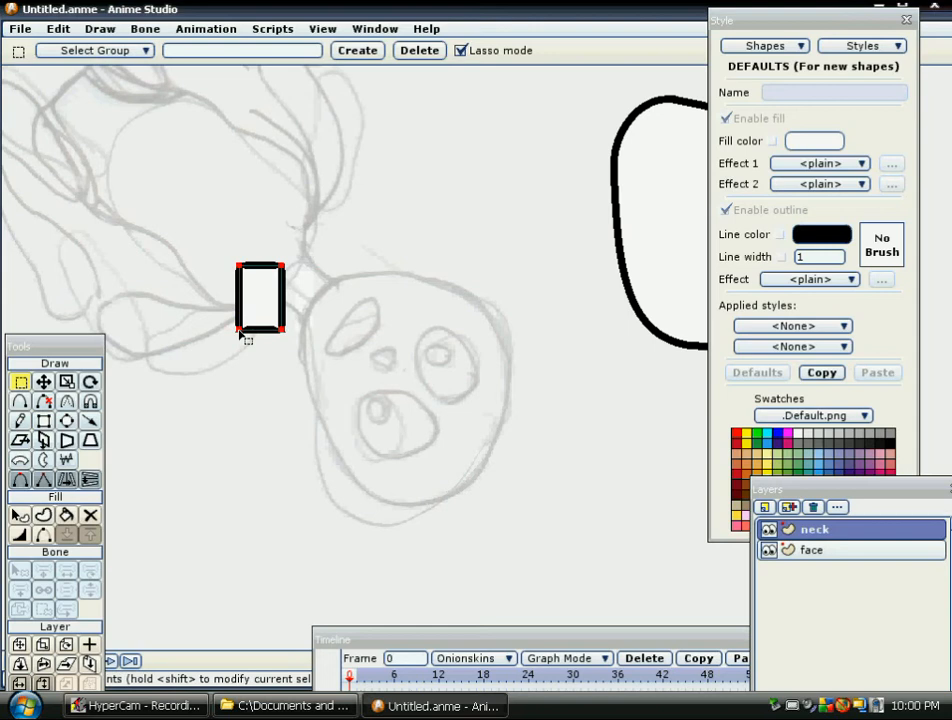
{"action": "left_click", "coordinate": [44, 382]}
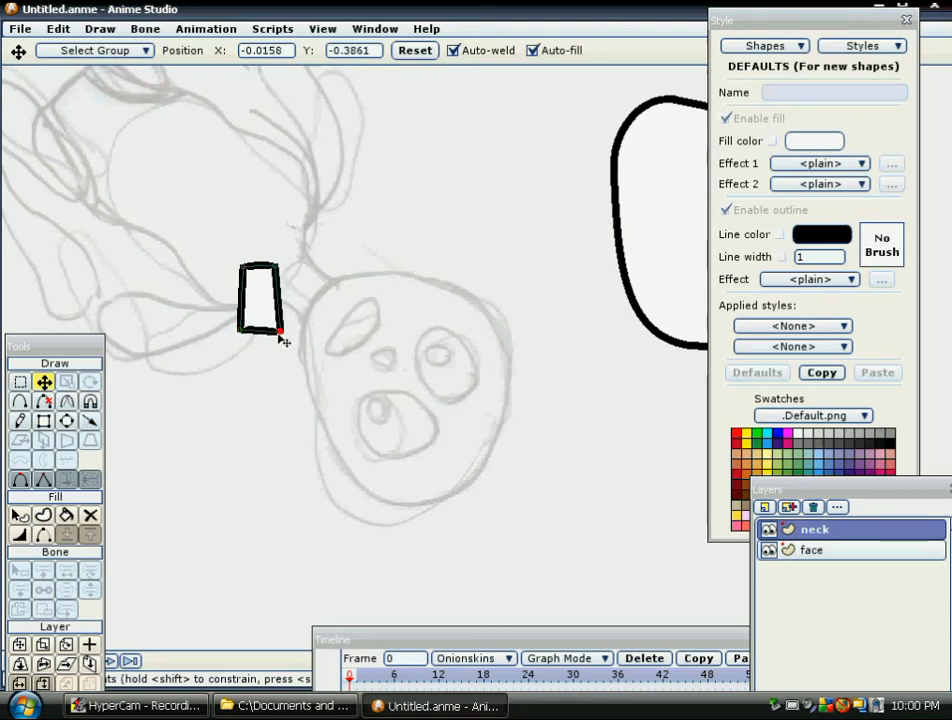
{"action": "left_click_drag", "start_coordinate": [283, 335], "coordinate": [260, 330]}
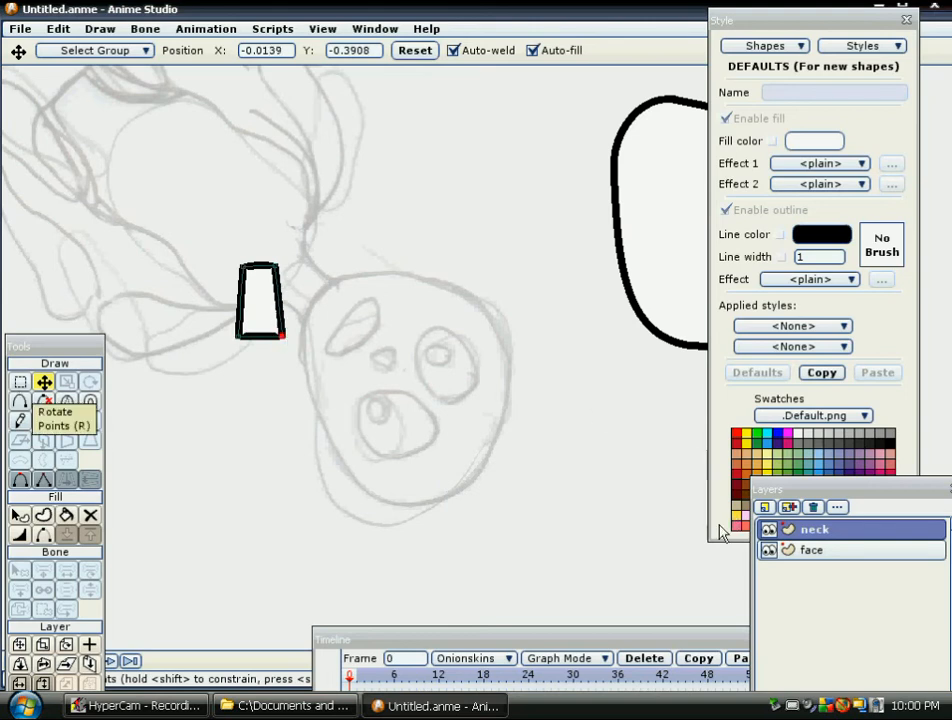
{"action": "left_click", "coordinate": [20, 381]}
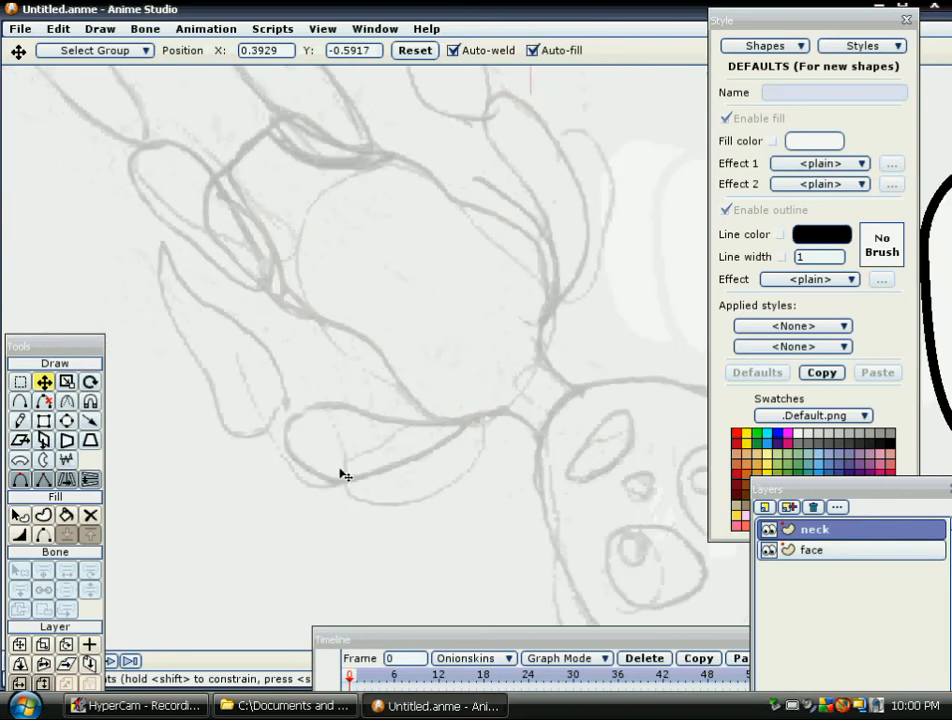
Step: Add a new layer and name it 'torso'
{"action": "left_click", "coordinate": [766, 506]}
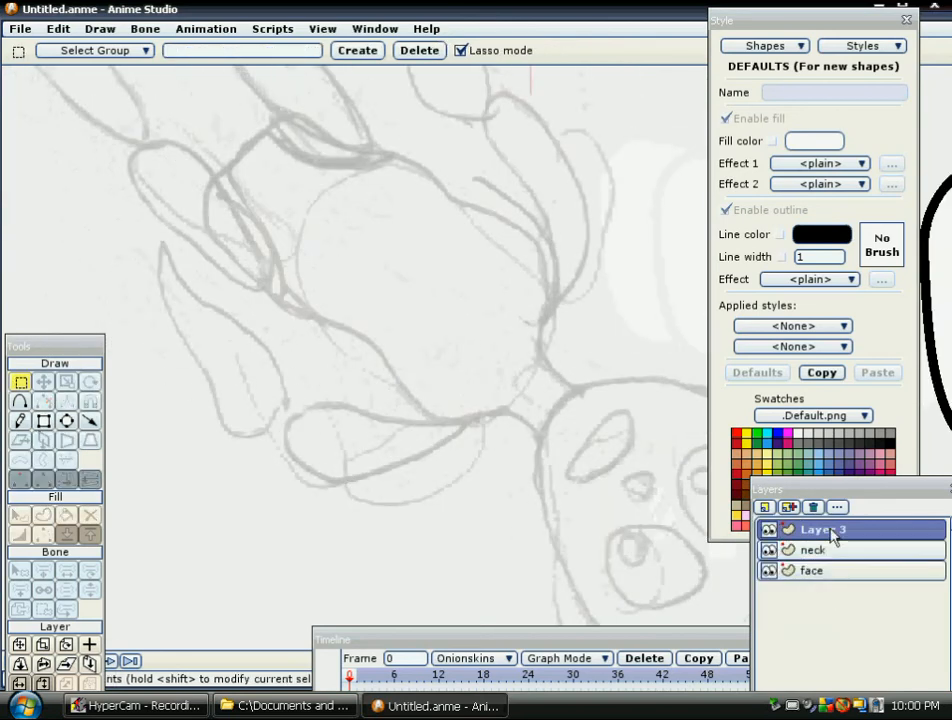
{"action": "double_click", "coordinate": [823, 529]}
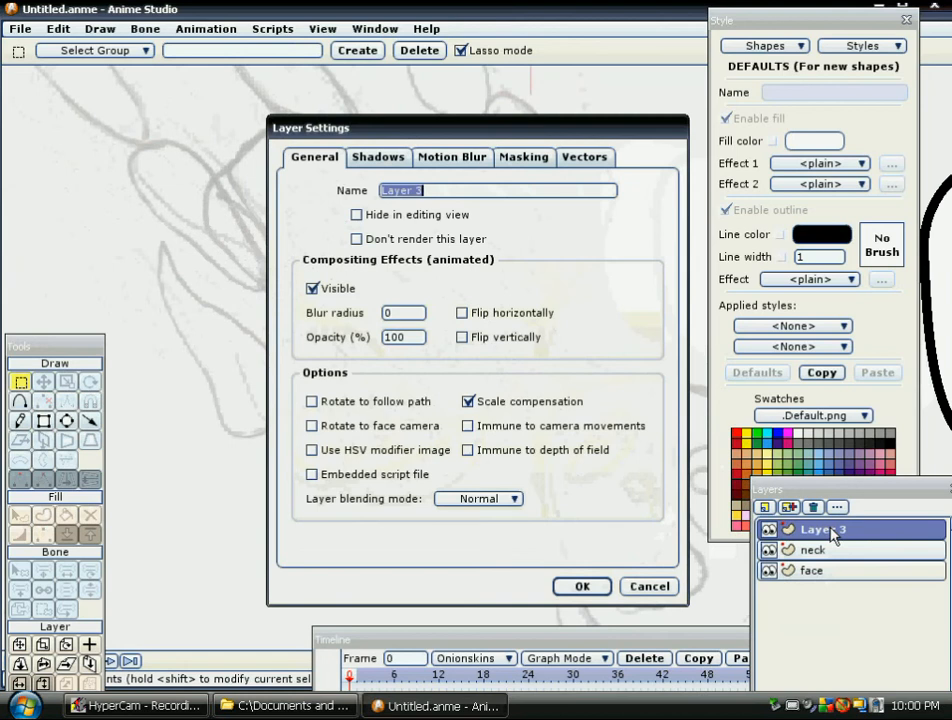
{"action": "type", "text": "tor"}
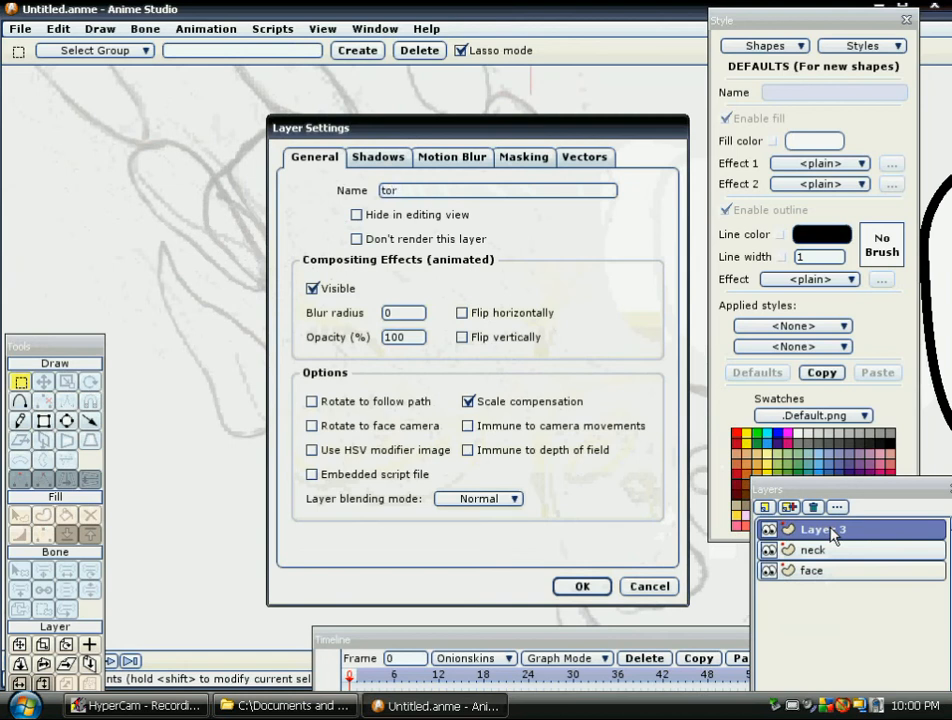
{"action": "type", "text": "so"}
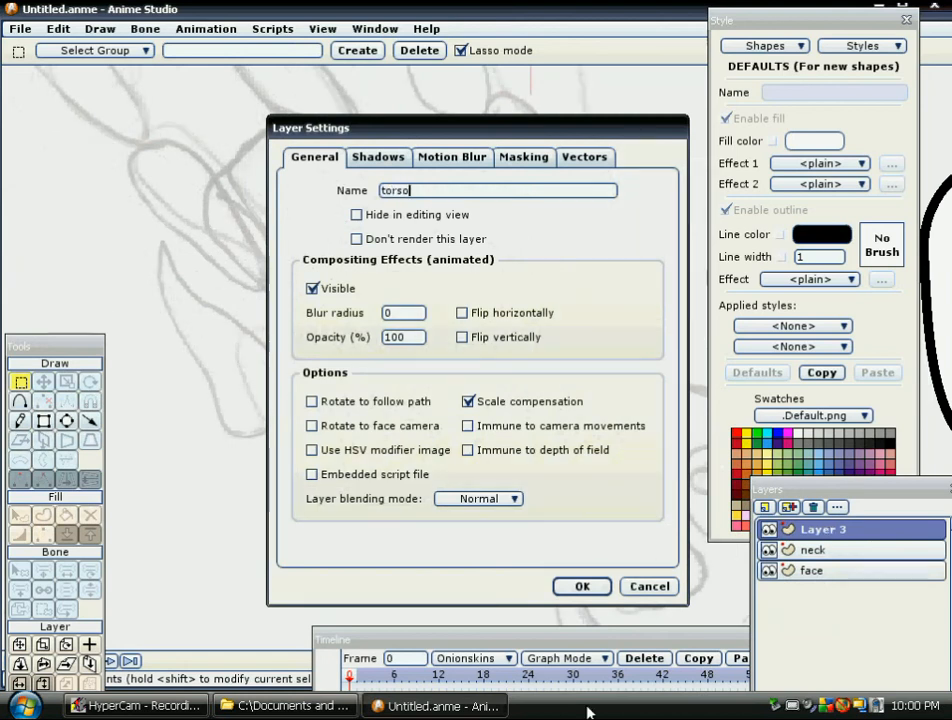
{"action": "left_click", "coordinate": [581, 586]}
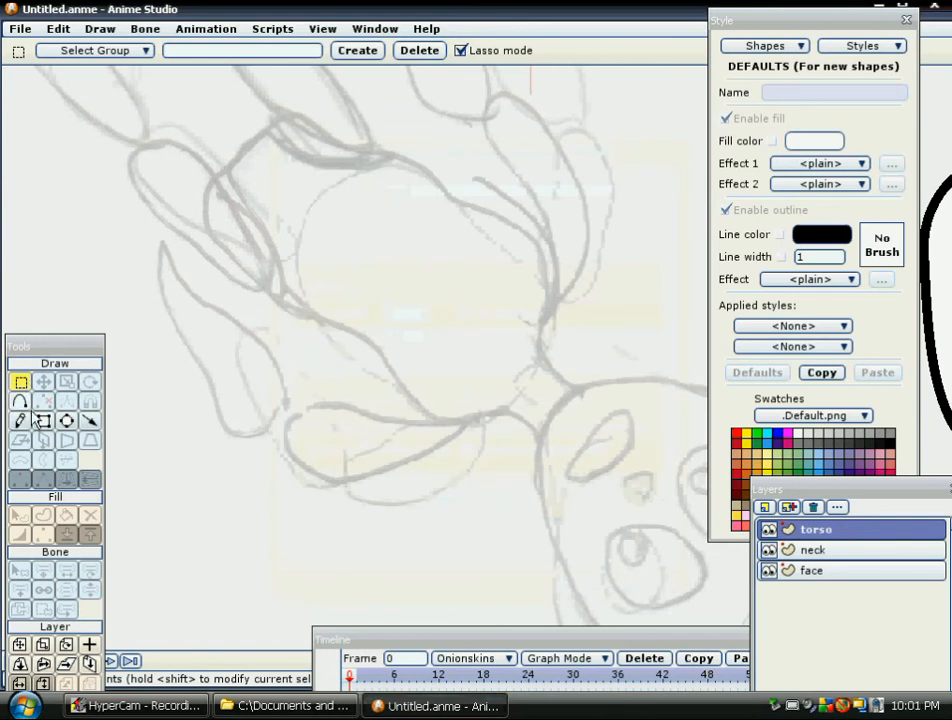
Step: Trace the torso outline point by point across its top and down the right side
{"action": "left_click", "coordinate": [20, 400]}
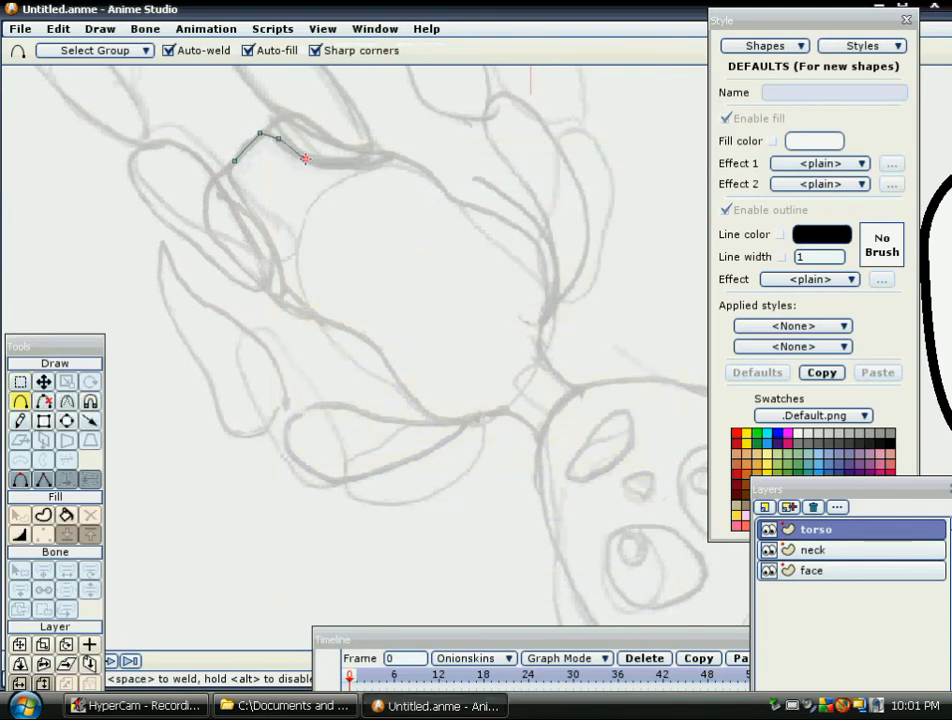
{"action": "left_click", "coordinate": [368, 157]}
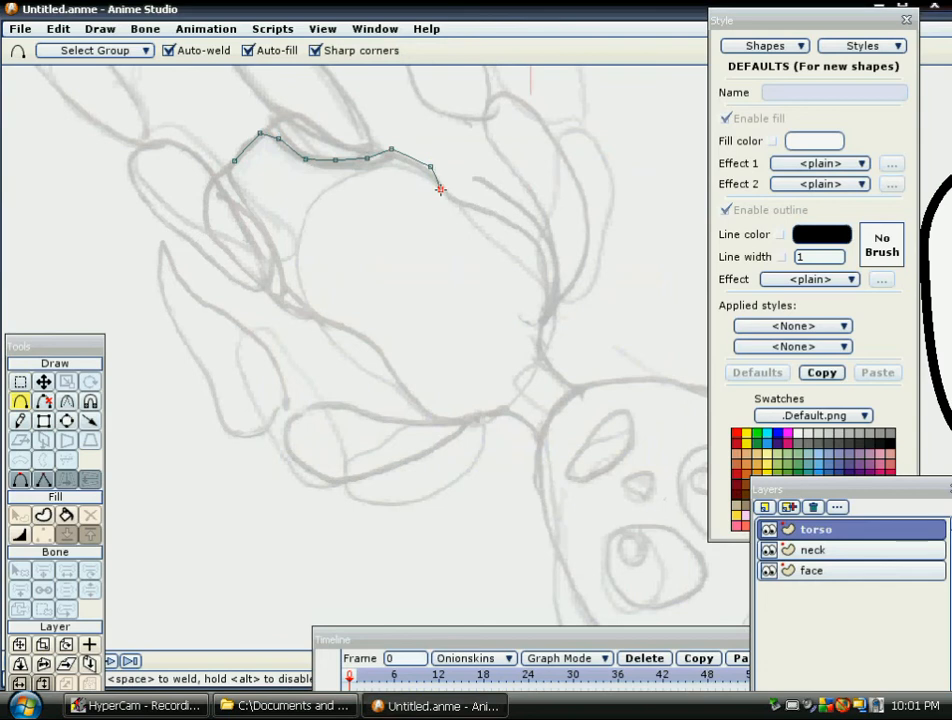
{"action": "left_click", "coordinate": [510, 218]}
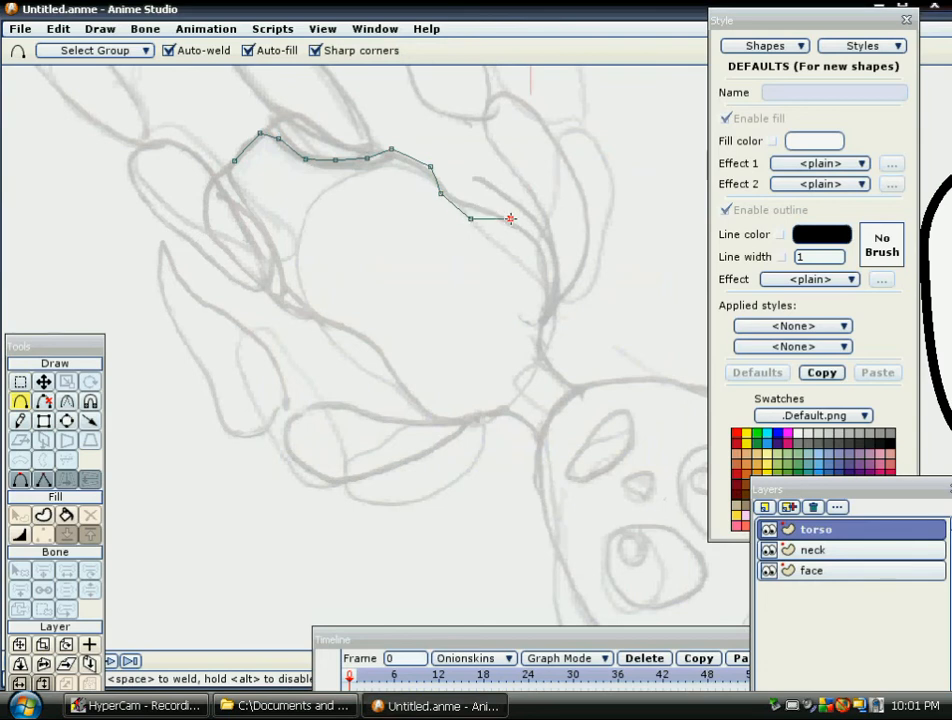
{"action": "left_click", "coordinate": [553, 278]}
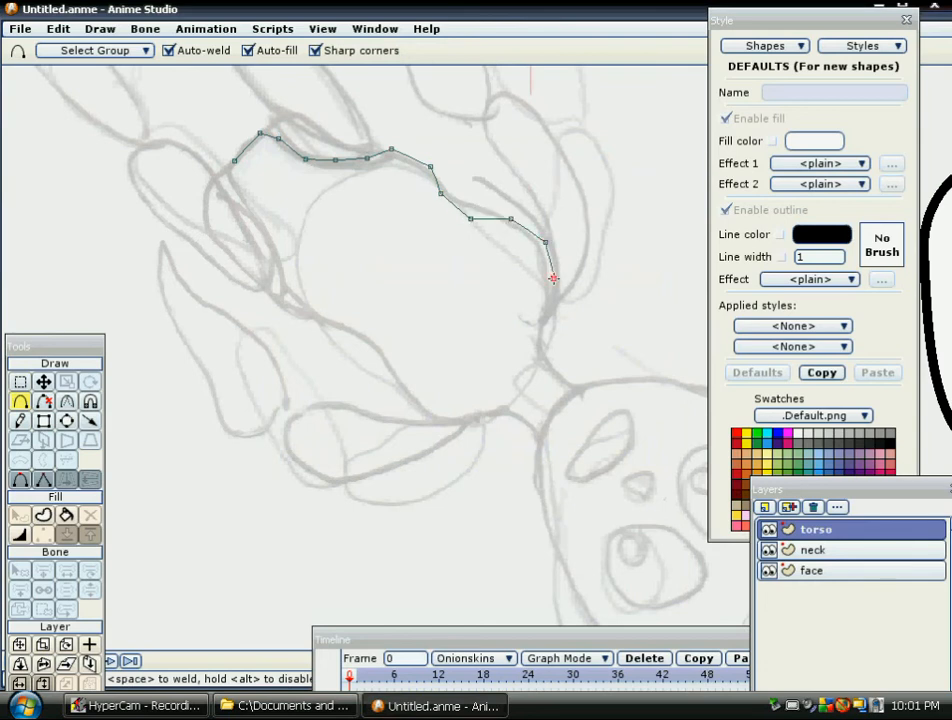
{"action": "left_click", "coordinate": [546, 355]}
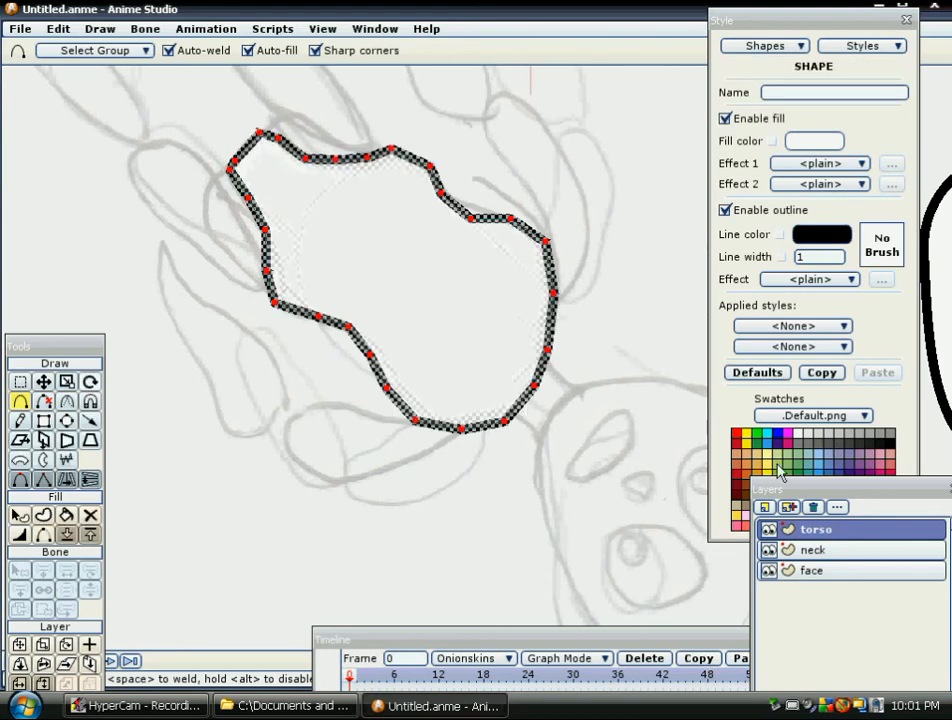
Step: Undo the last action on the face layer, then select the torso shape for green fill
{"action": "left_click", "coordinate": [765, 450]}
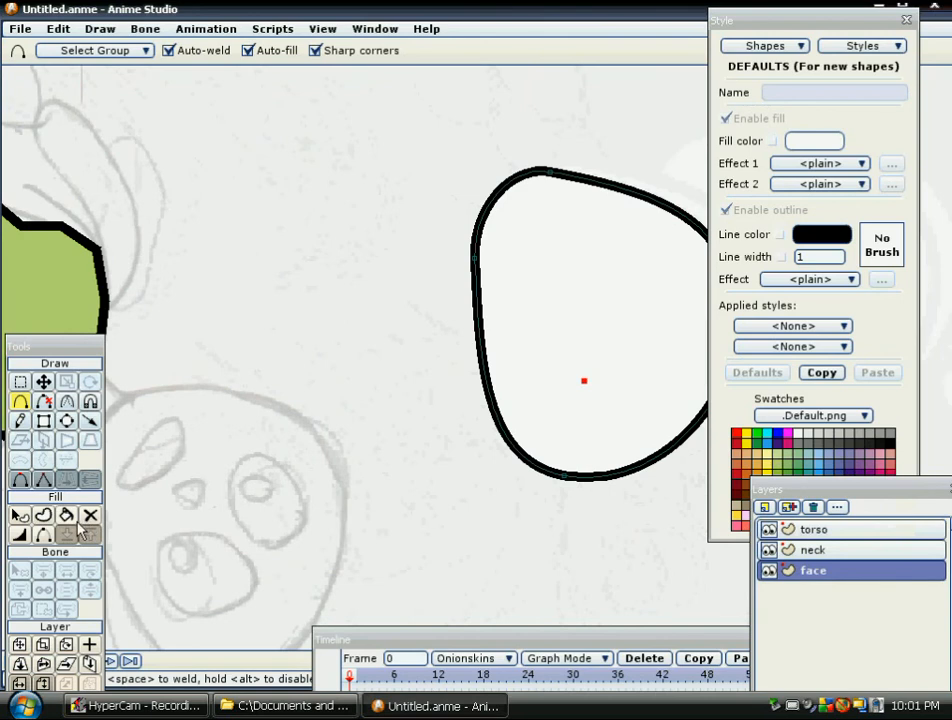
{"action": "left_click", "coordinate": [58, 28]}
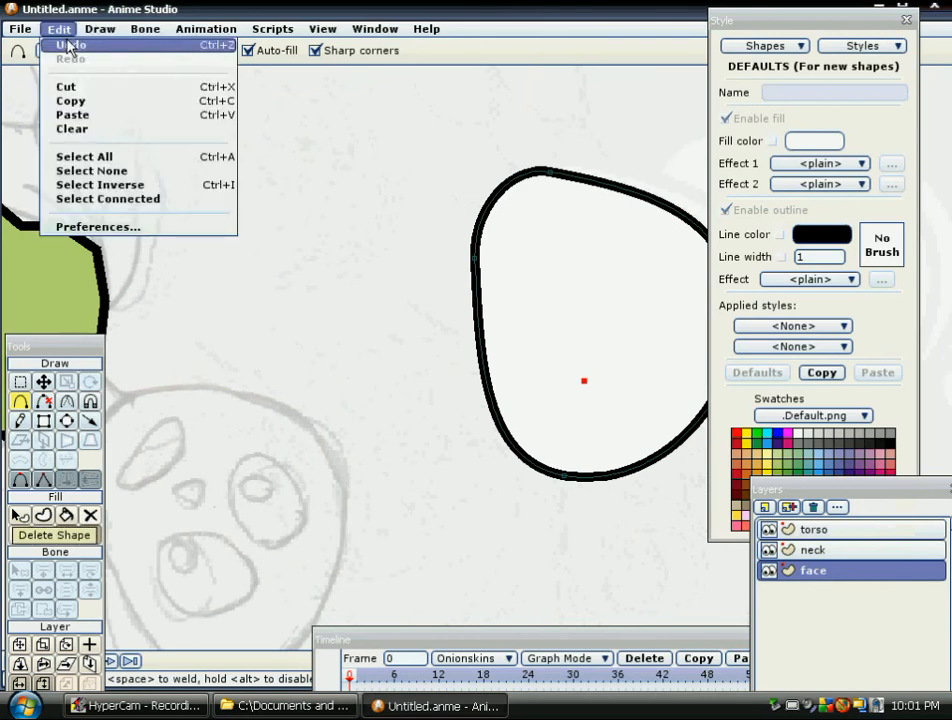
{"action": "left_click", "coordinate": [72, 44]}
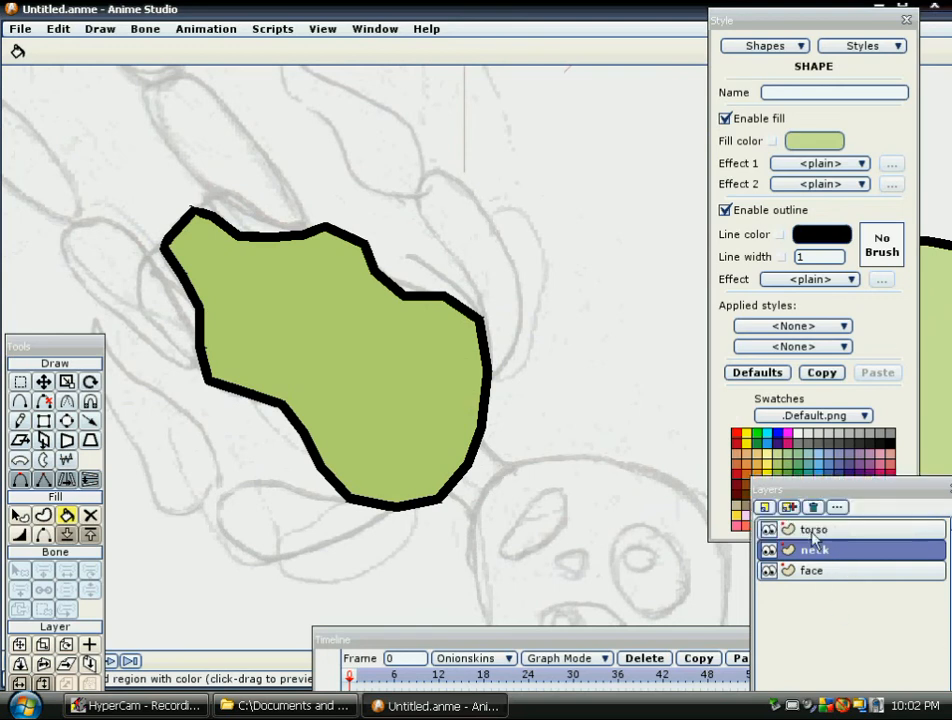
{"action": "left_click", "coordinate": [814, 529]}
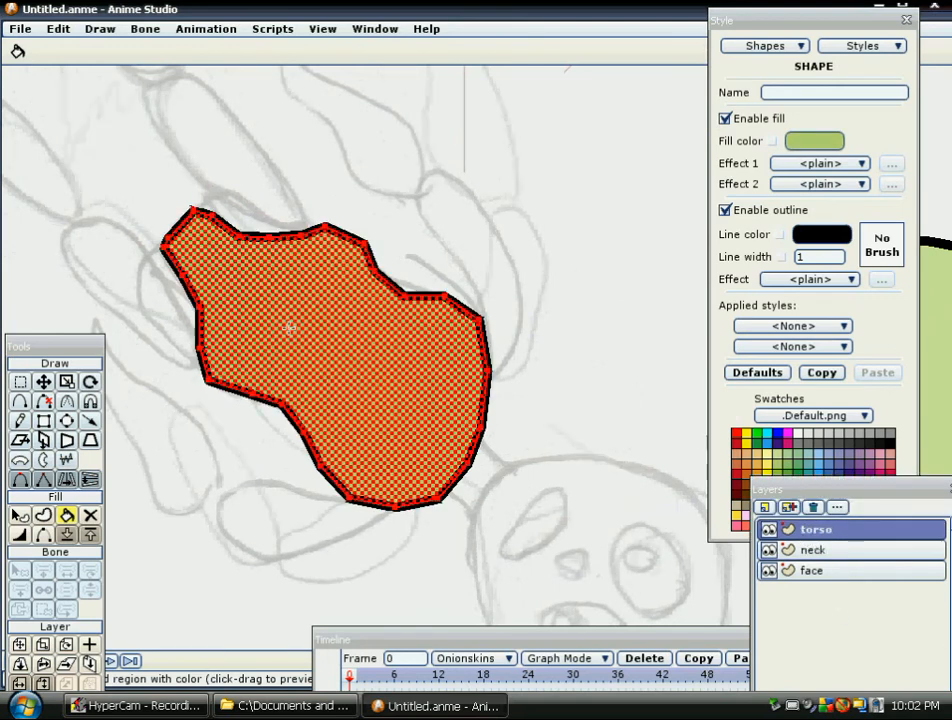
{"action": "left_click", "coordinate": [43, 382]}
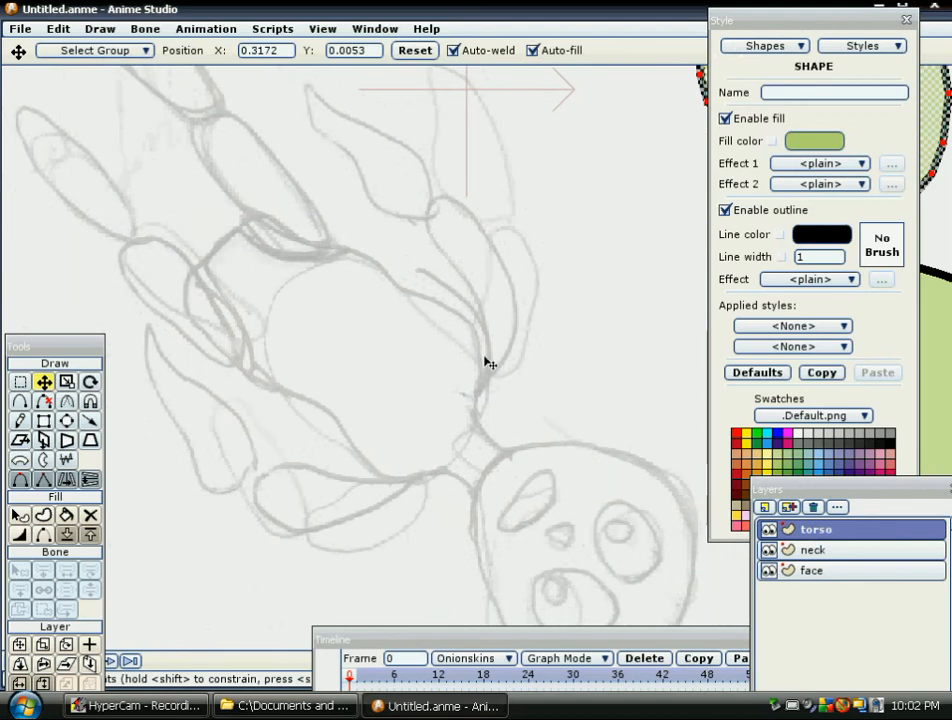
{"action": "mouse_move", "coordinate": [190, 492]}
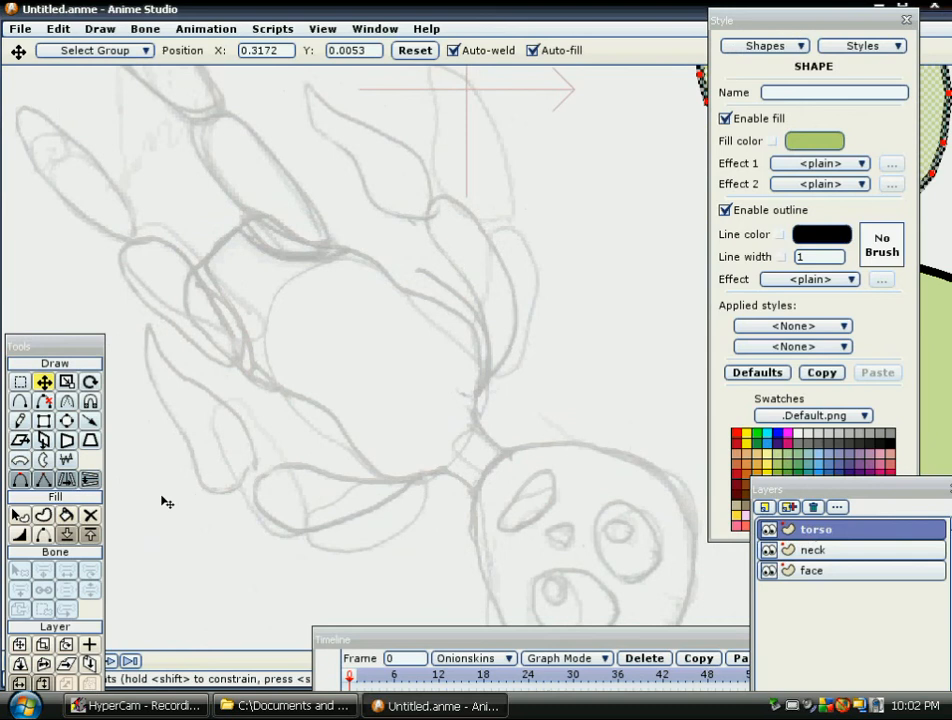
Step: Add a new vector layer and rename it 'larm'
{"action": "left_click", "coordinate": [766, 507]}
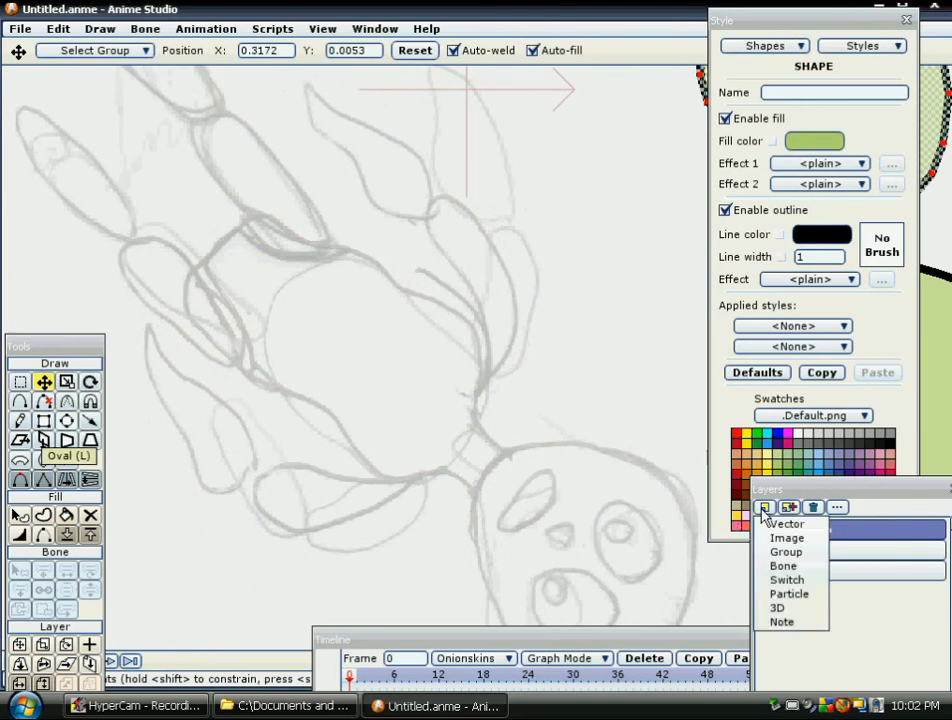
{"action": "left_click", "coordinate": [787, 523]}
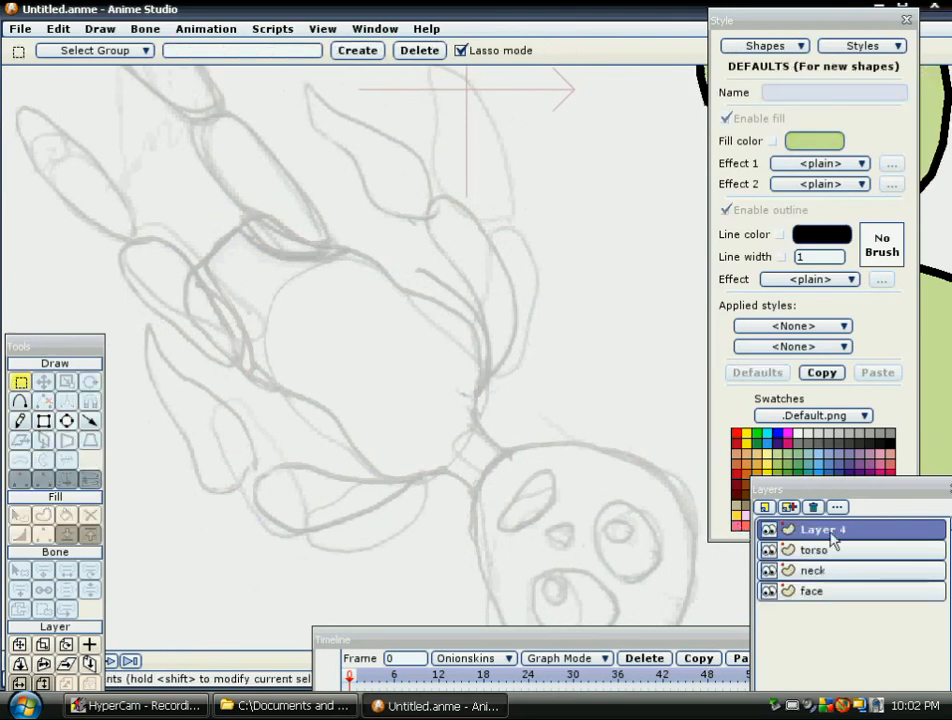
{"action": "double_click", "coordinate": [822, 529]}
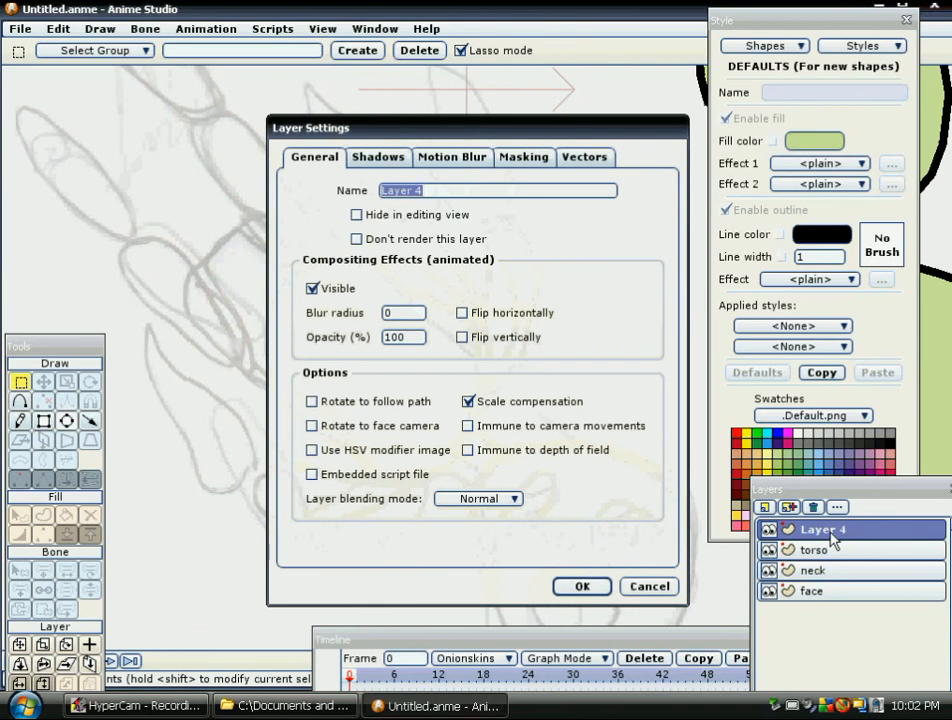
{"action": "type", "text": "lar"}
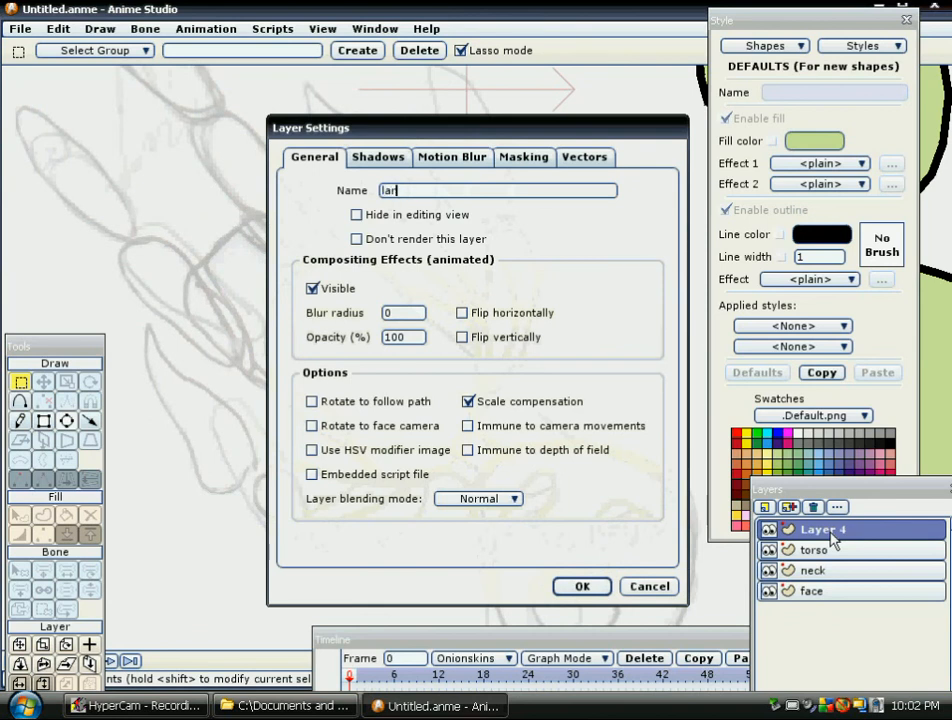
{"action": "type", "text": "m"}
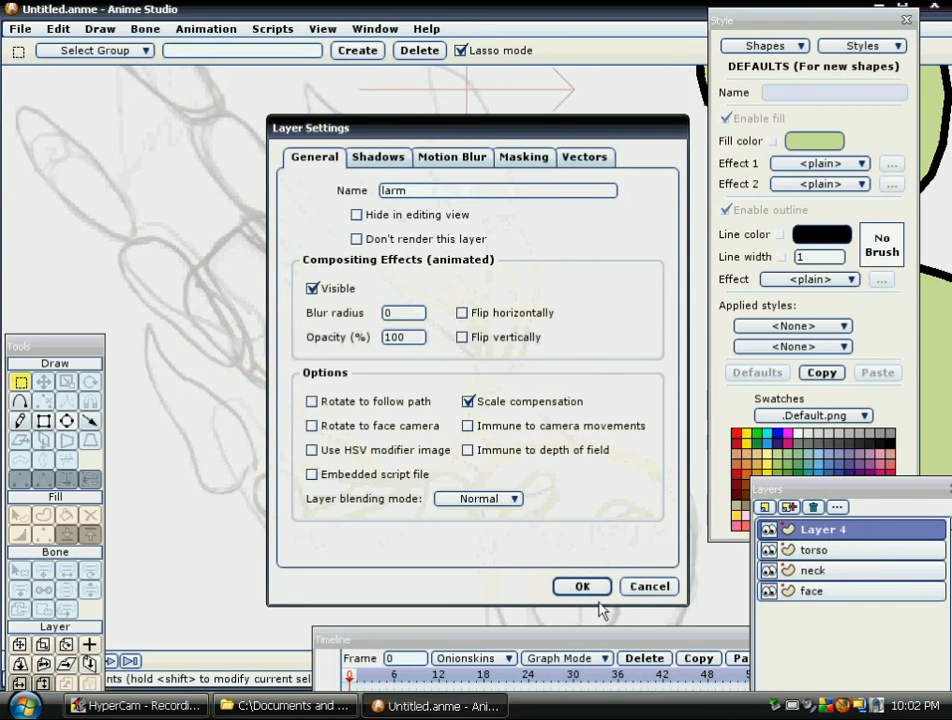
{"action": "left_click", "coordinate": [581, 586]}
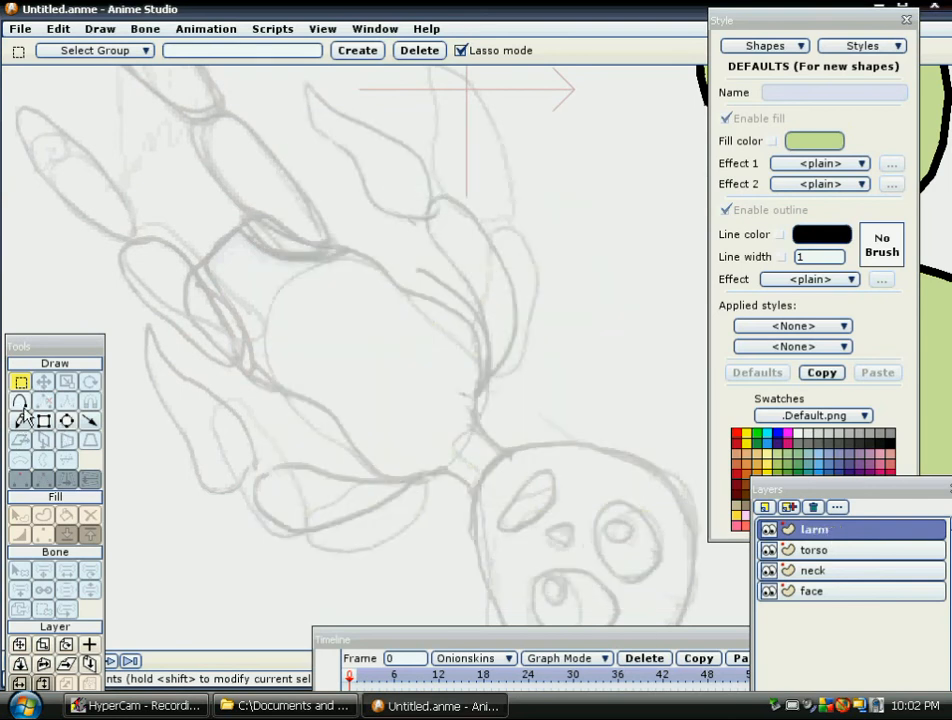
Step: Trace the left forearm and two-fingered hand as a green shape on the larm layer
{"action": "left_click", "coordinate": [20, 401]}
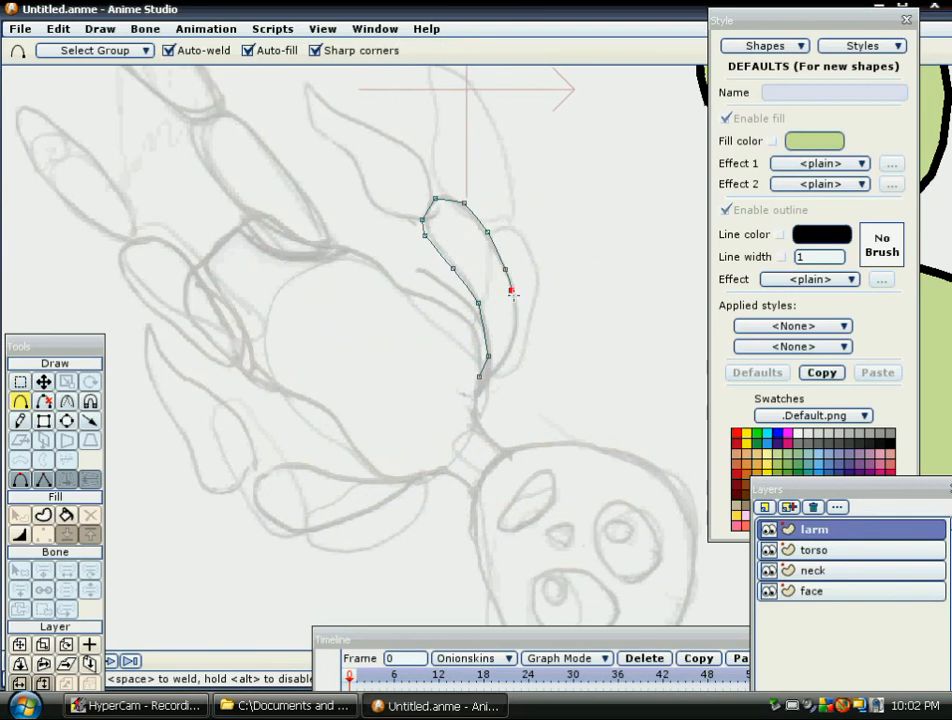
{"action": "left_click_drag", "start_coordinate": [510, 290], "coordinate": [485, 375]}
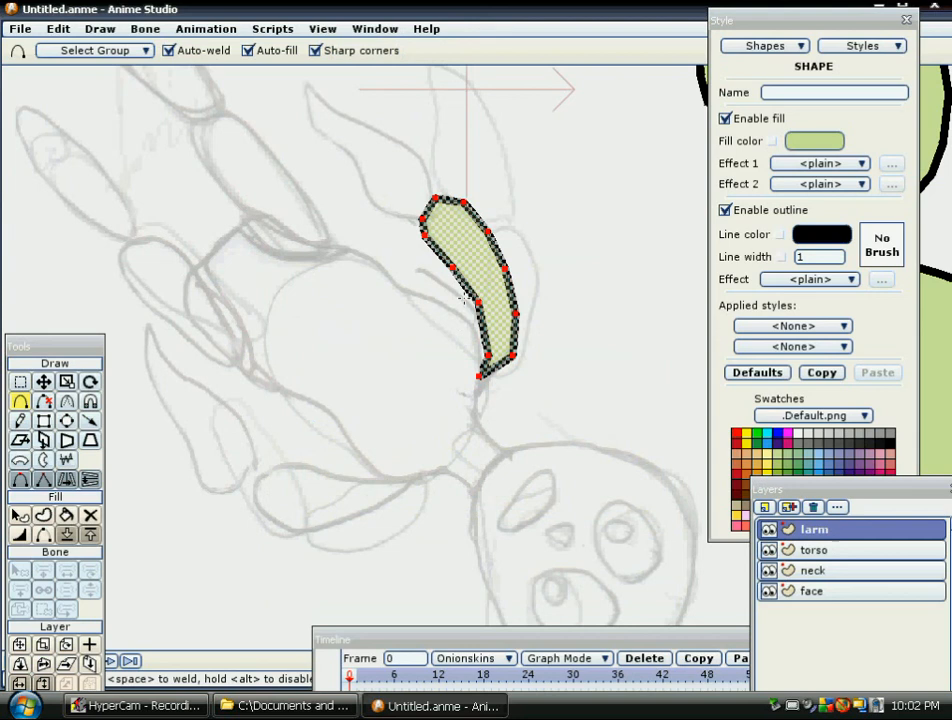
{"action": "mouse_move", "coordinate": [331, 103]}
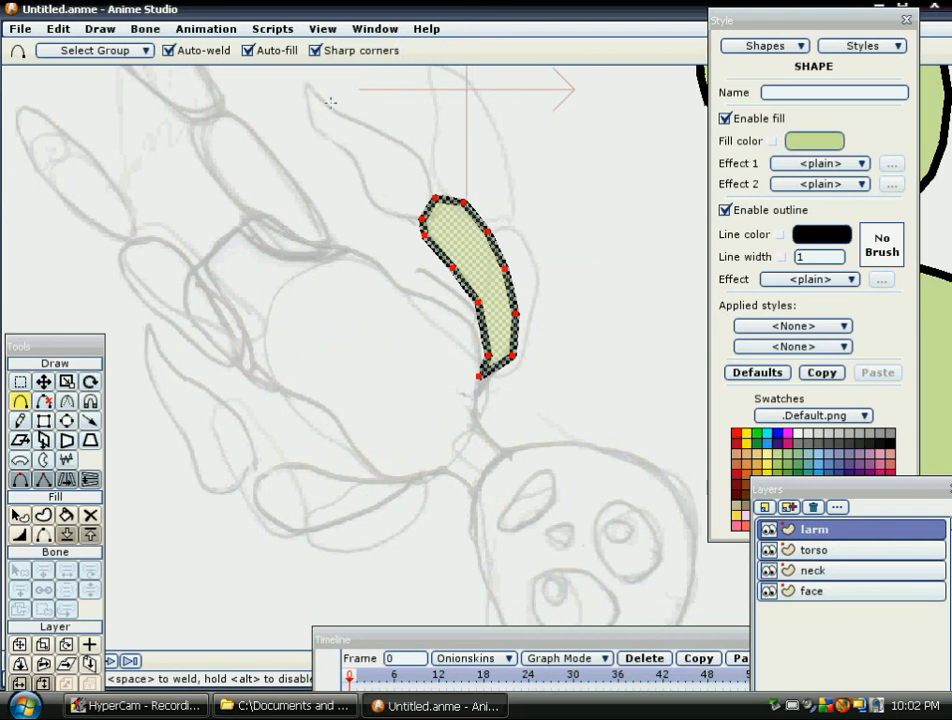
{"action": "mouse_move", "coordinate": [345, 137]}
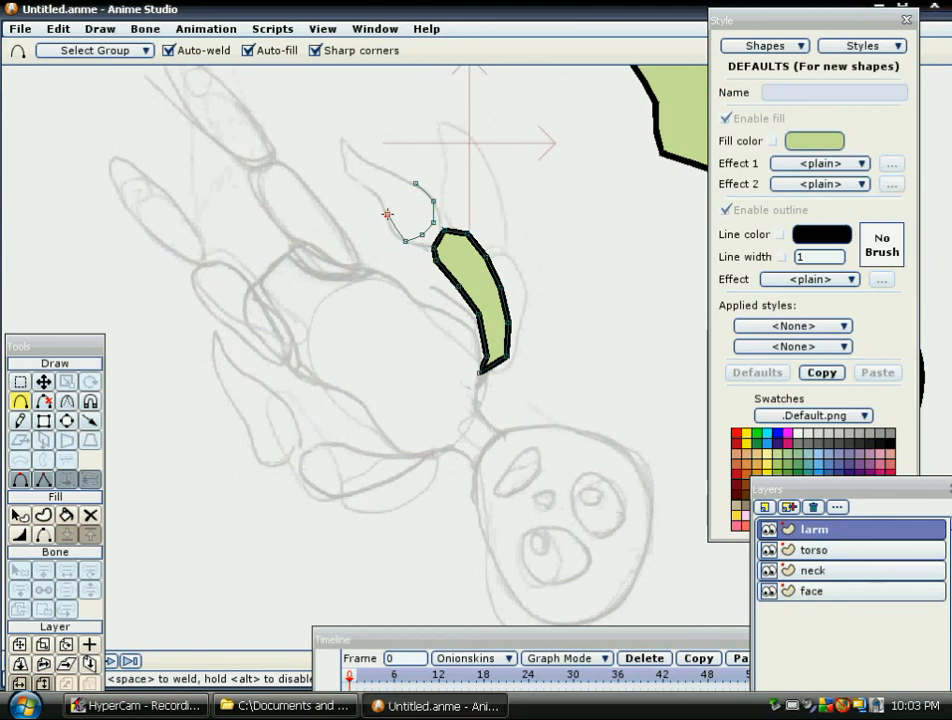
{"action": "left_click_drag", "start_coordinate": [388, 214], "coordinate": [345, 170]}
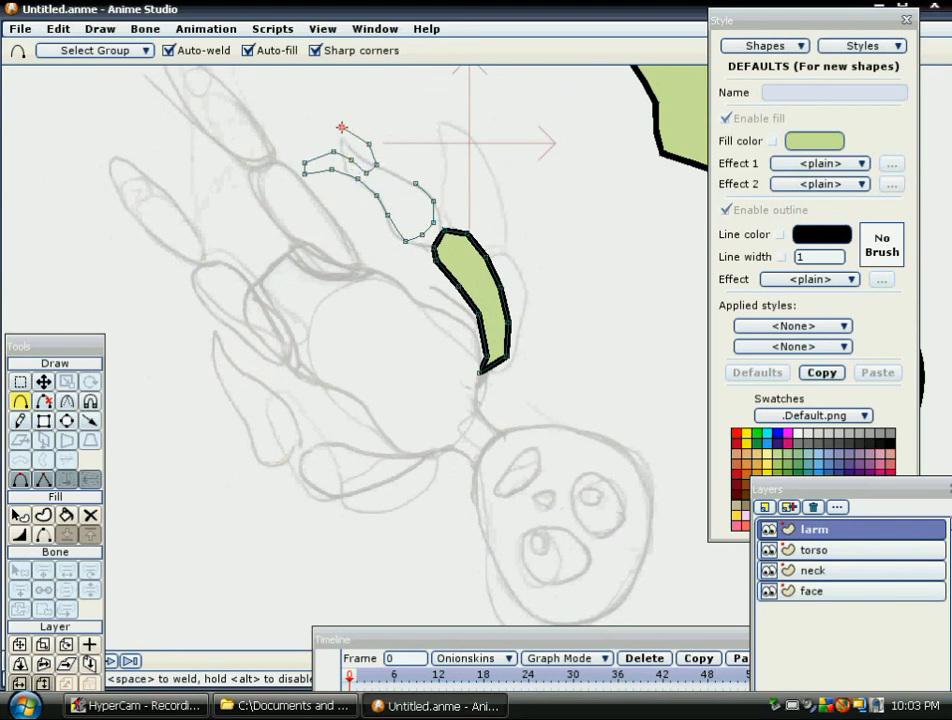
{"action": "left_click_drag", "start_coordinate": [342, 127], "coordinate": [296, 115]}
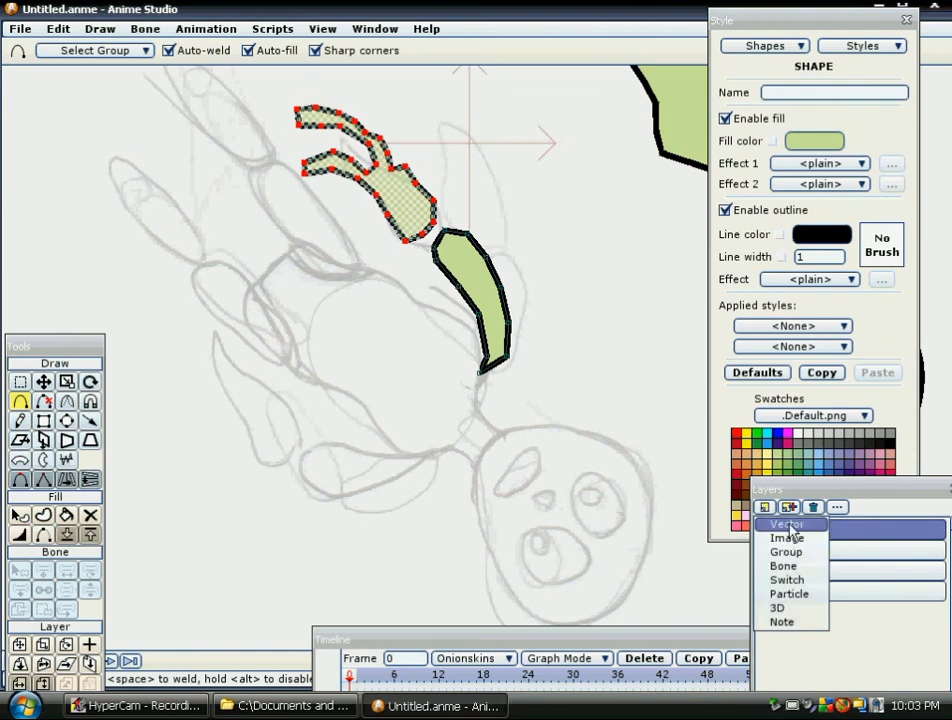
Step: Create vector layer 'rarm', undo a trial stroke, and return to the larm layer
{"action": "left_click", "coordinate": [787, 523]}
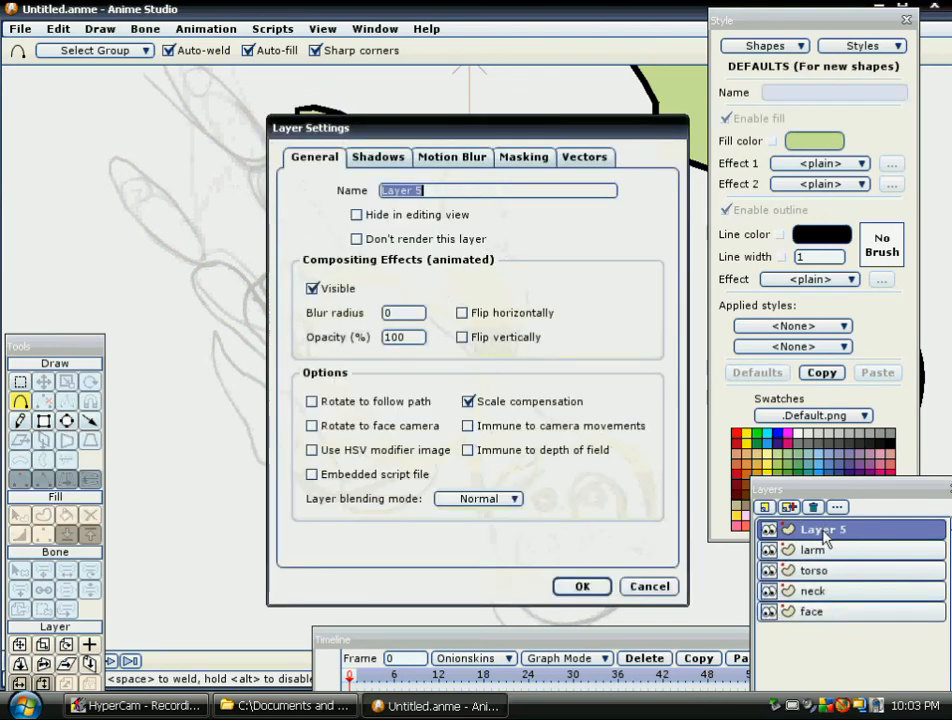
{"action": "type", "text": "rarm"}
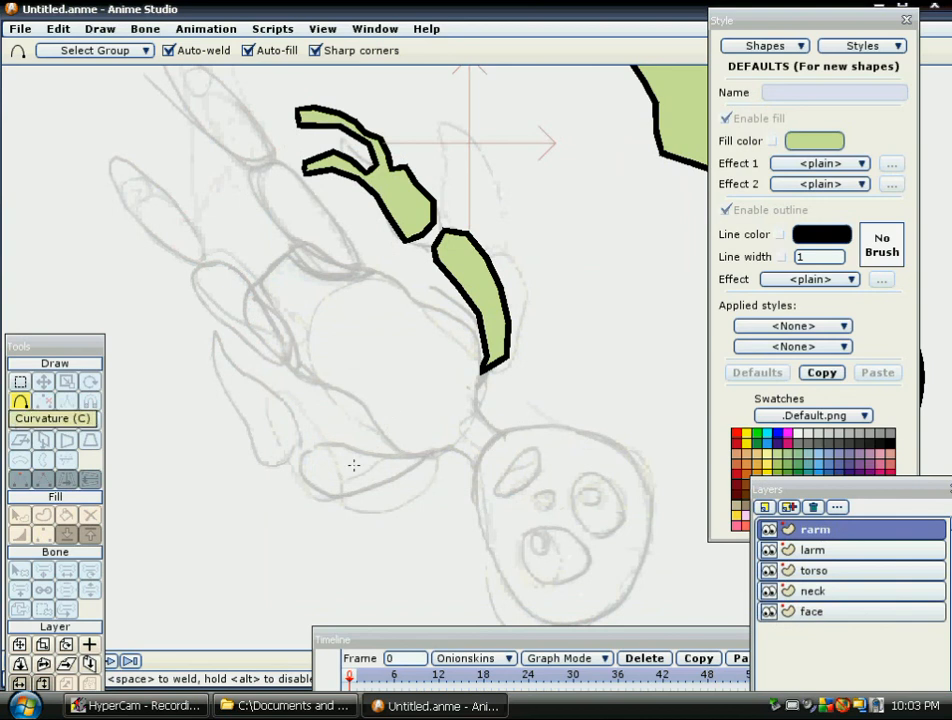
{"action": "mouse_move", "coordinate": [402, 480]}
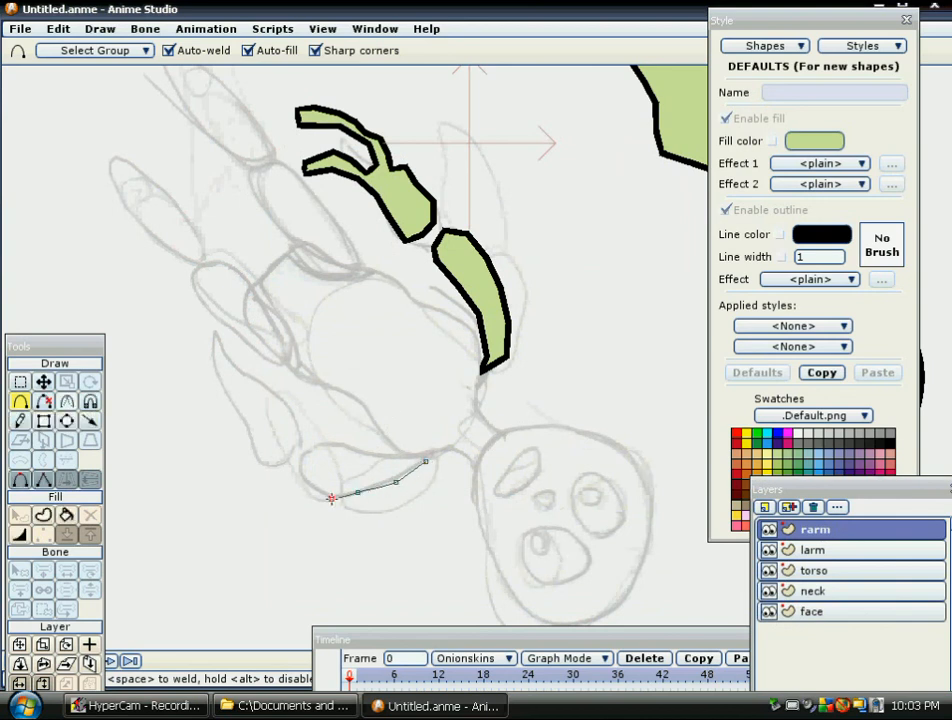
{"action": "left_click", "coordinate": [57, 28]}
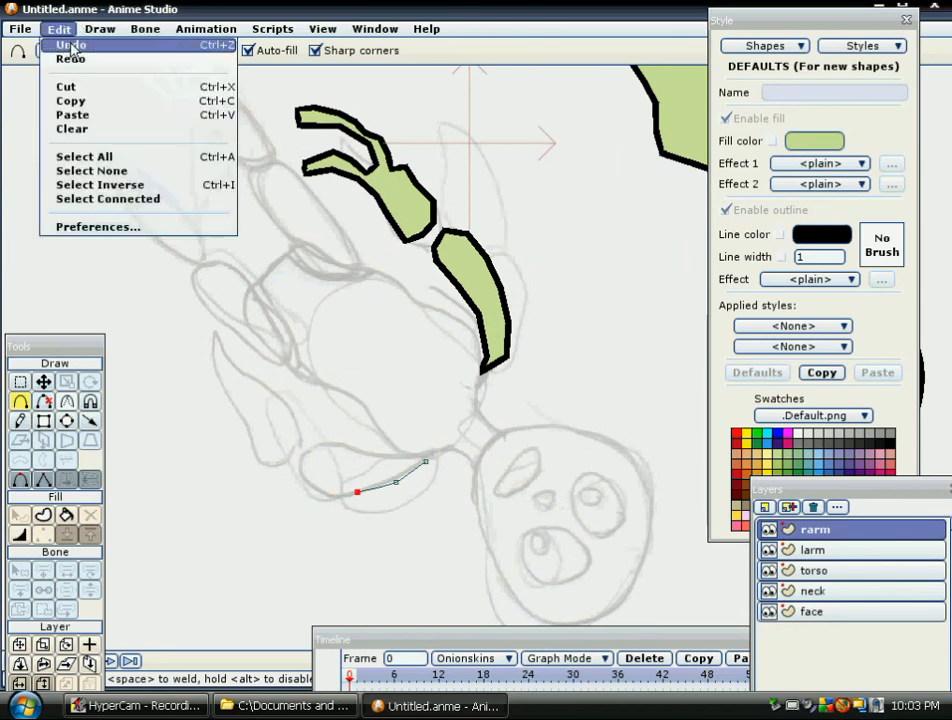
{"action": "left_click", "coordinate": [70, 44]}
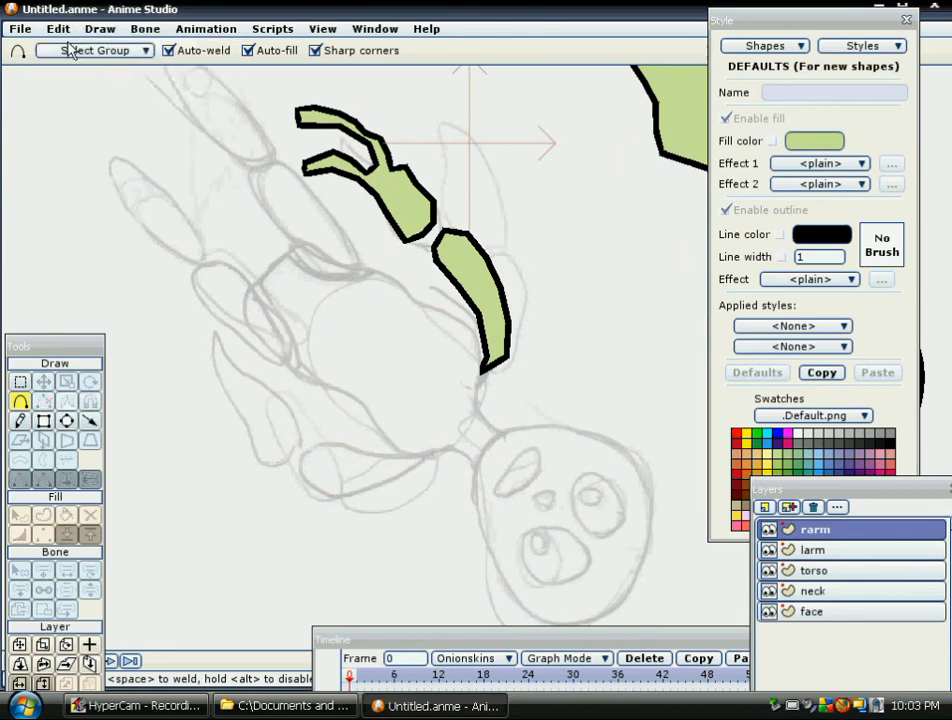
{"action": "mouse_move", "coordinate": [825, 570]}
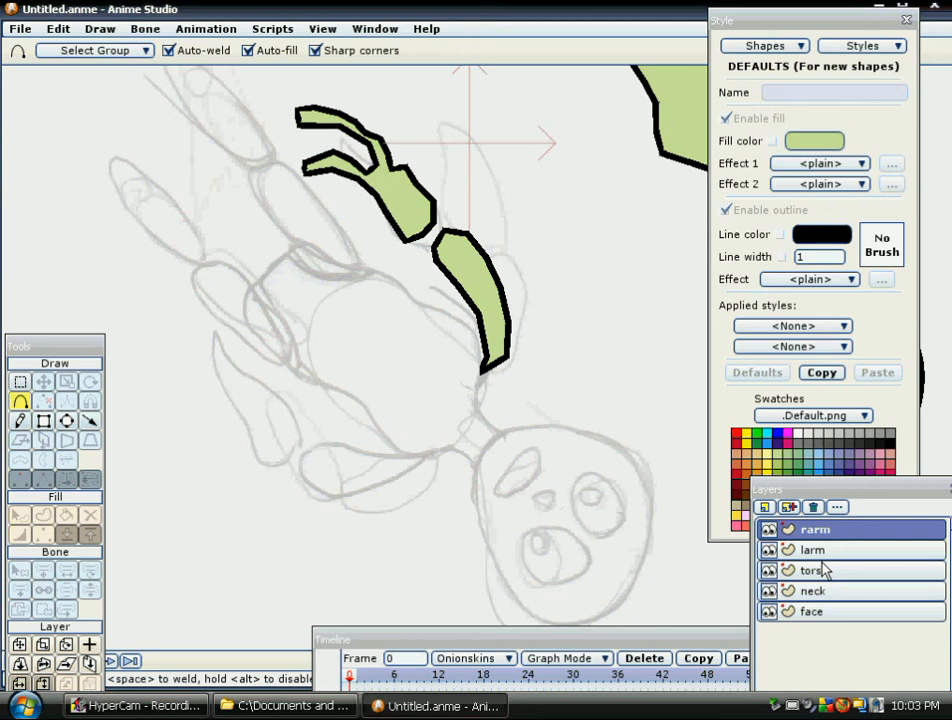
{"action": "left_click", "coordinate": [813, 550]}
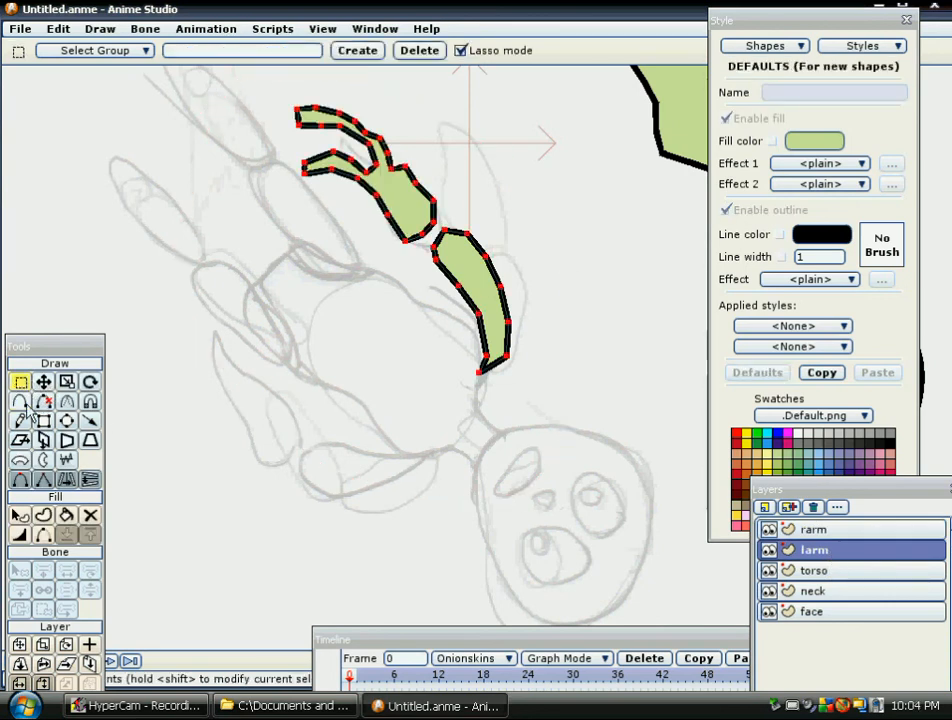
Step: Copy the left arm's hand and forearm shapes from larm onto the rarm layer
{"action": "left_click", "coordinate": [57, 28]}
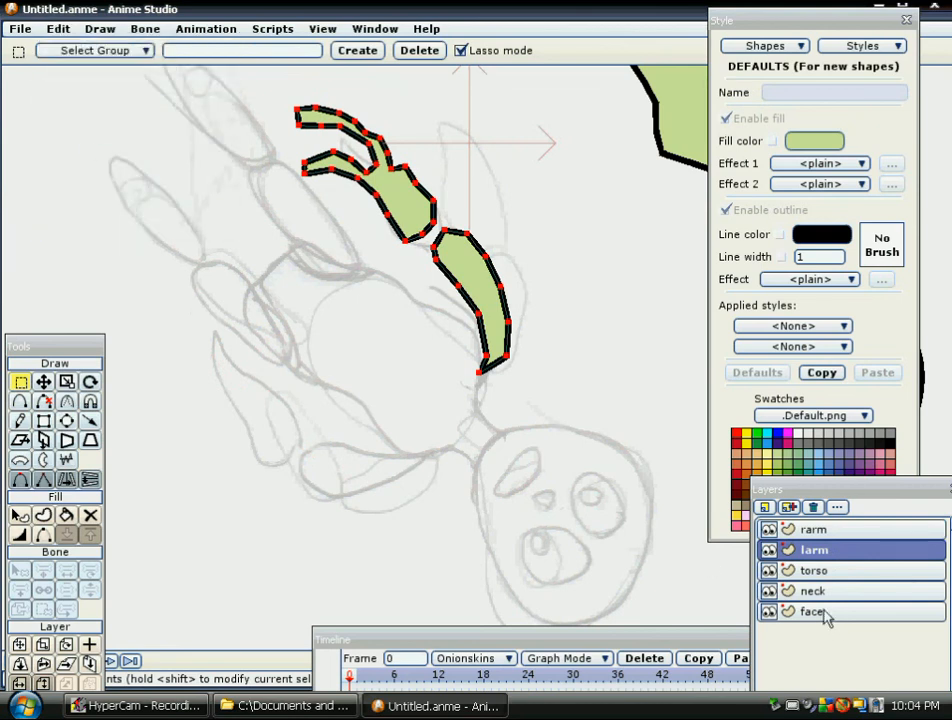
{"action": "left_click", "coordinate": [813, 529]}
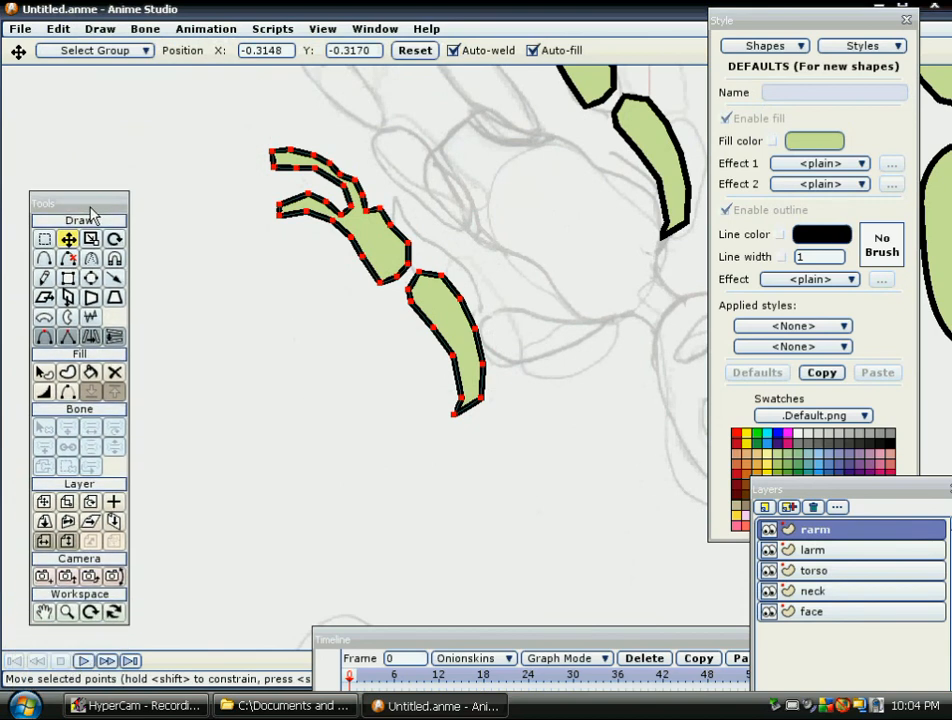
Step: Set a new origin on the rarm layer and rotate the copied arm about 87.7° so the fingers point up
{"action": "left_click", "coordinate": [114, 501]}
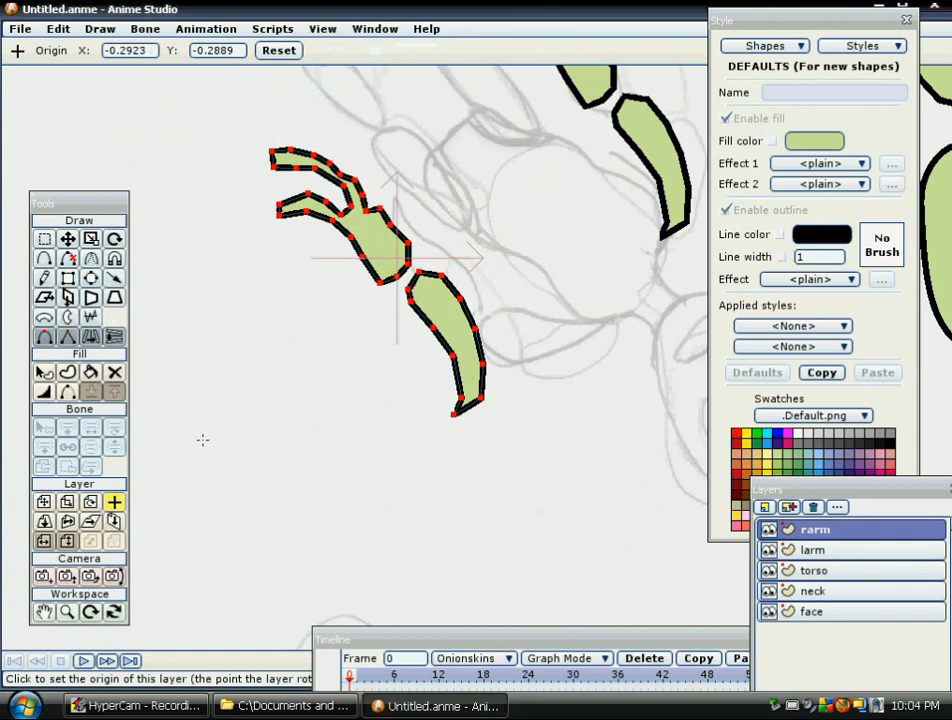
{"action": "mouse_move", "coordinate": [130, 495]}
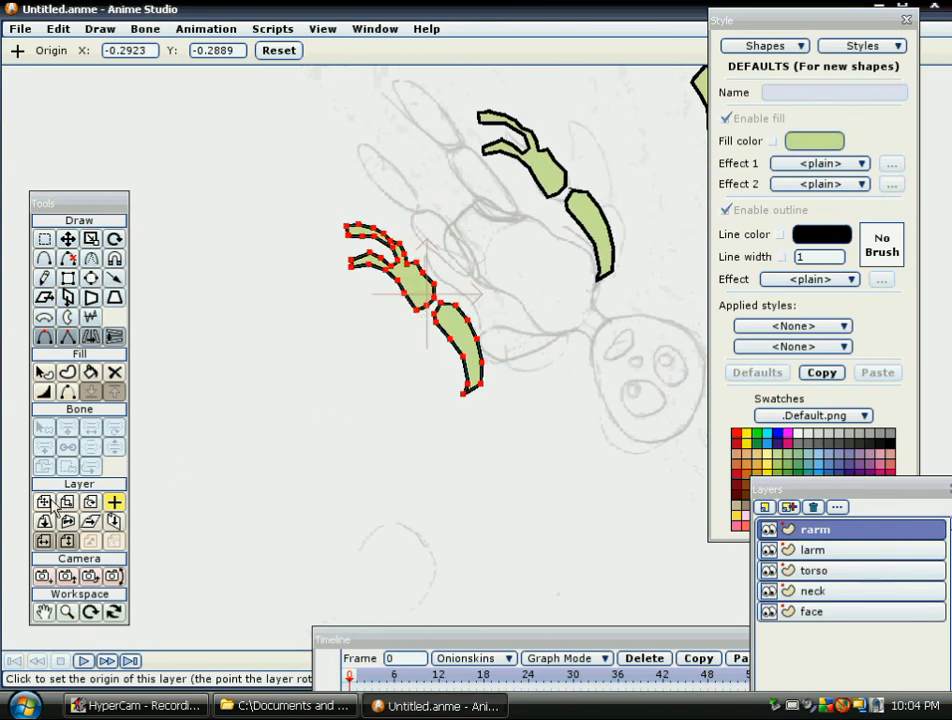
{"action": "left_click", "coordinate": [44, 502]}
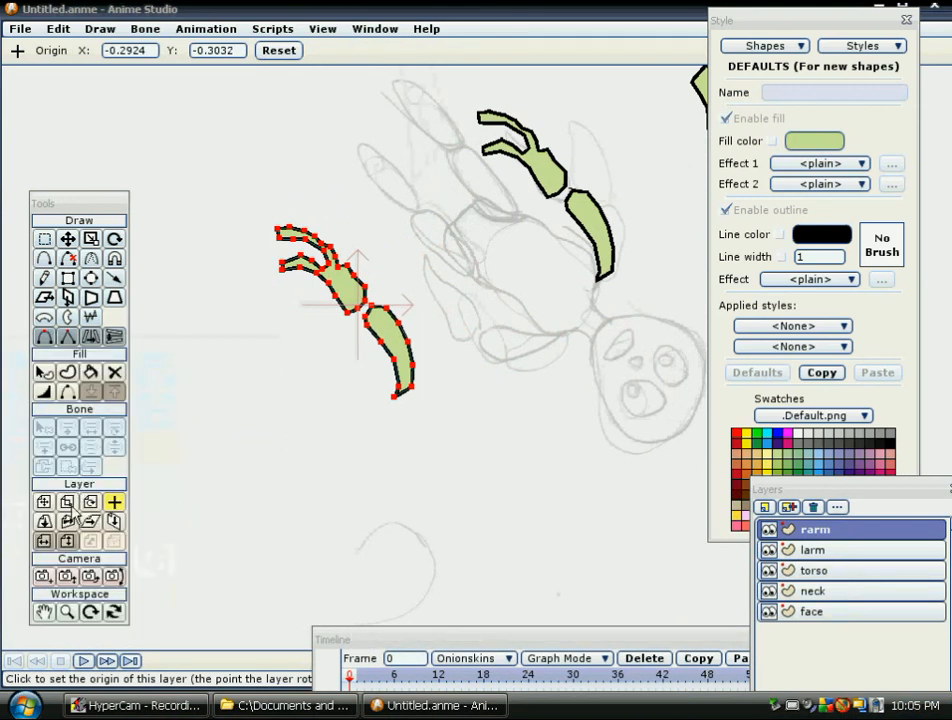
{"action": "left_click", "coordinate": [67, 502]}
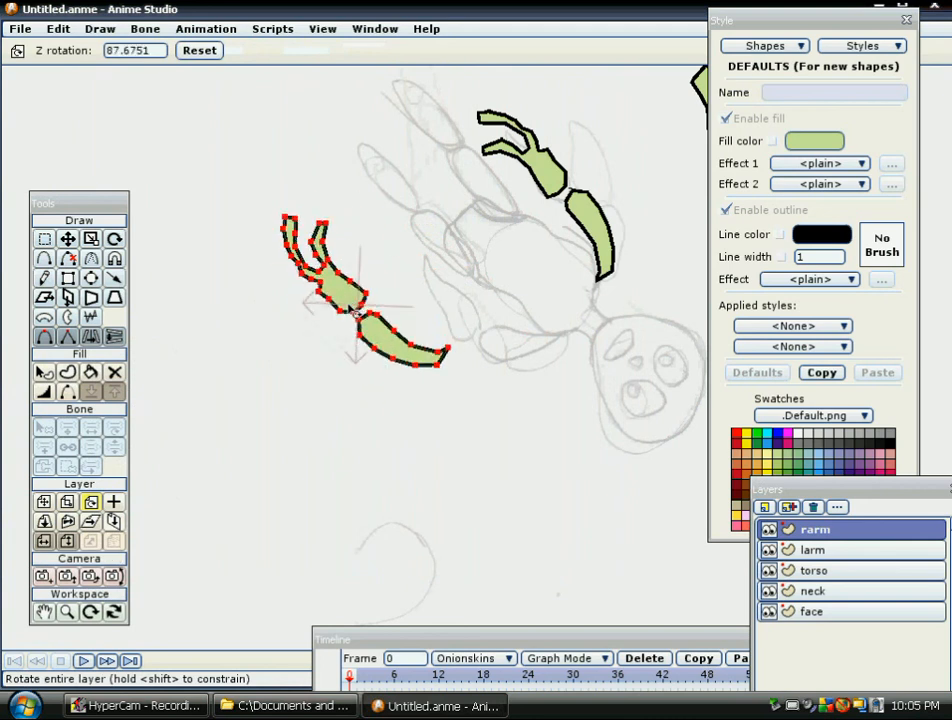
Step: Drag the whole rarm layer with its rotated arm down to the lower left of the canvas
{"action": "left_click", "coordinate": [44, 502]}
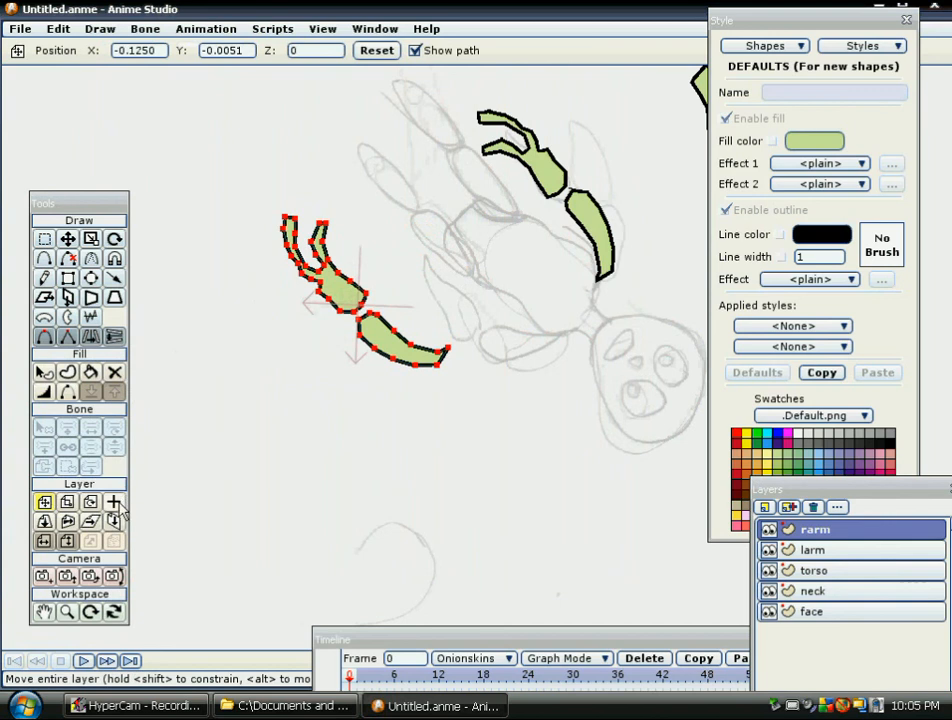
{"action": "left_click_drag", "start_coordinate": [350, 290], "coordinate": [460, 310]}
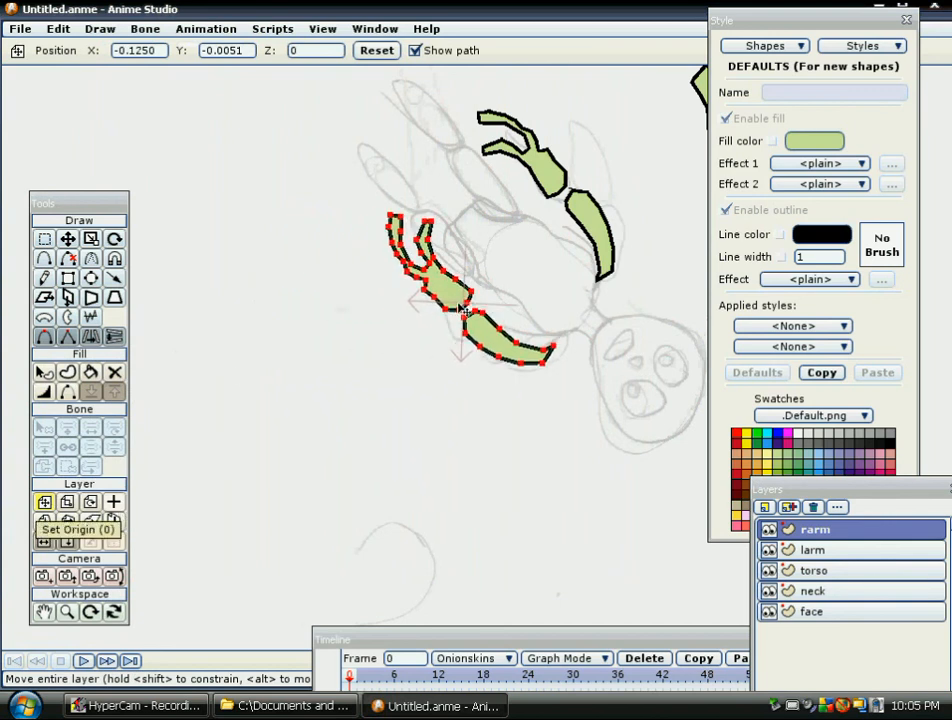
{"action": "left_click_drag", "start_coordinate": [460, 300], "coordinate": [478, 295]}
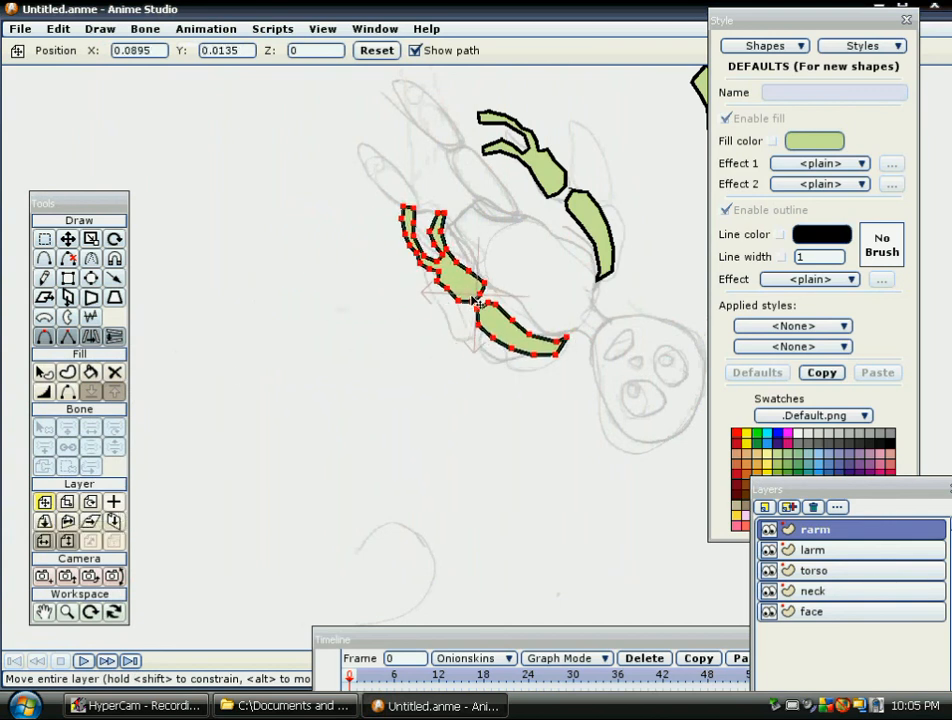
{"action": "left_click_drag", "start_coordinate": [470, 290], "coordinate": [235, 475]}
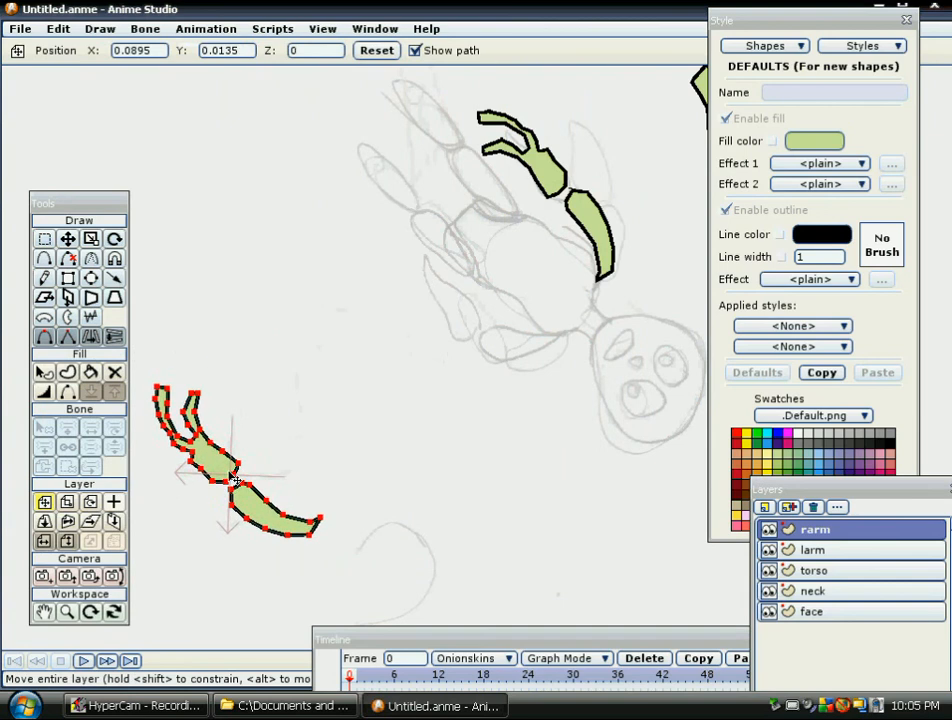
{"action": "left_click_drag", "start_coordinate": [235, 470], "coordinate": [220, 490]}
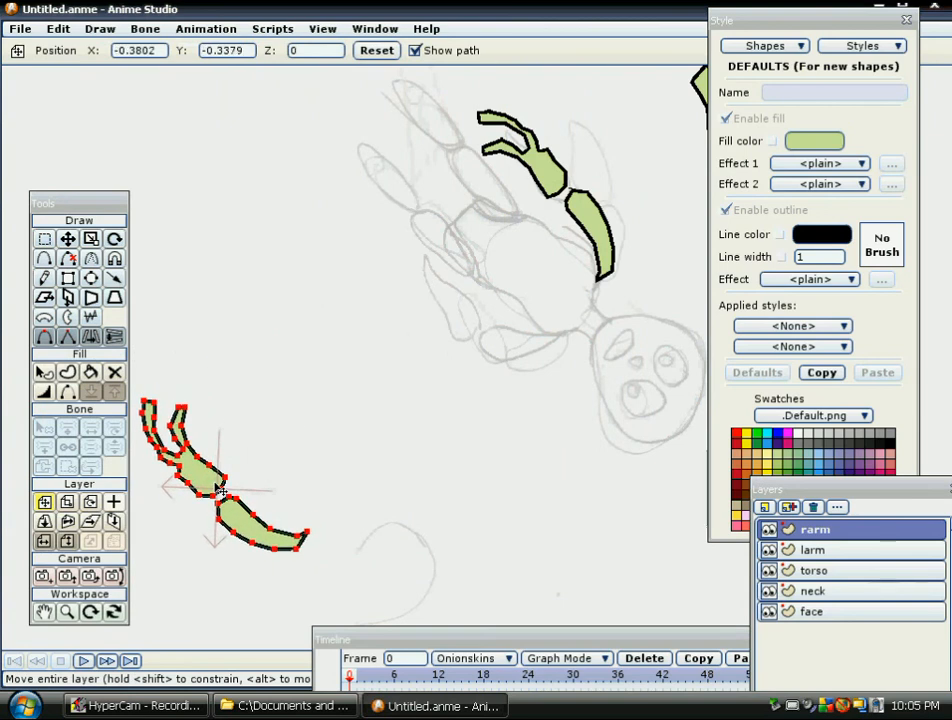
{"action": "mouse_move", "coordinate": [388, 405]}
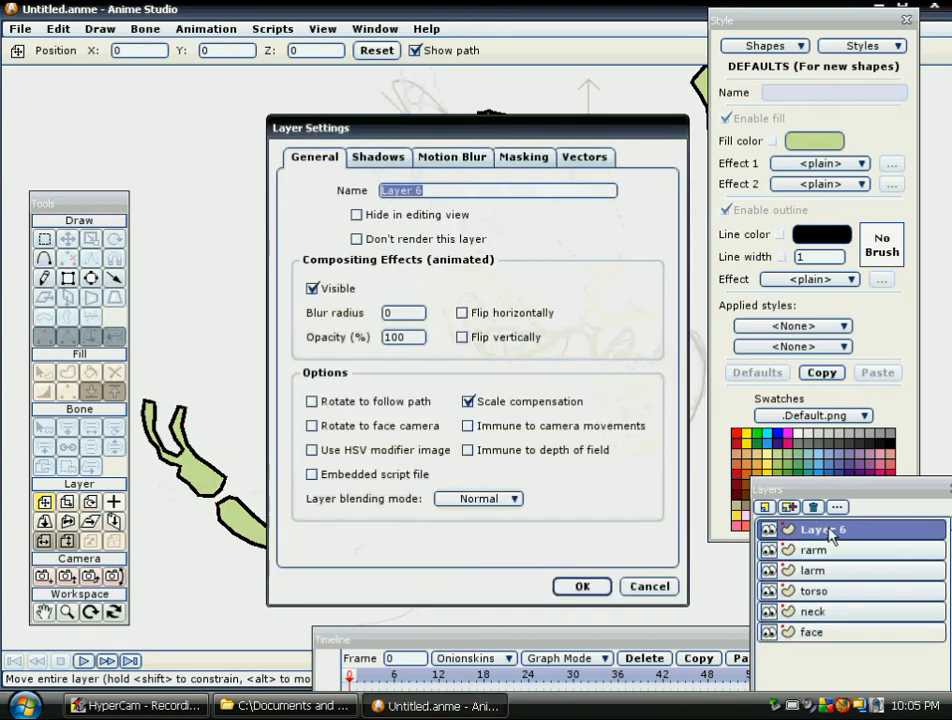
Step: Name the new top vector layer 'lef leg' and confirm it
{"action": "type", "text": "lef"}
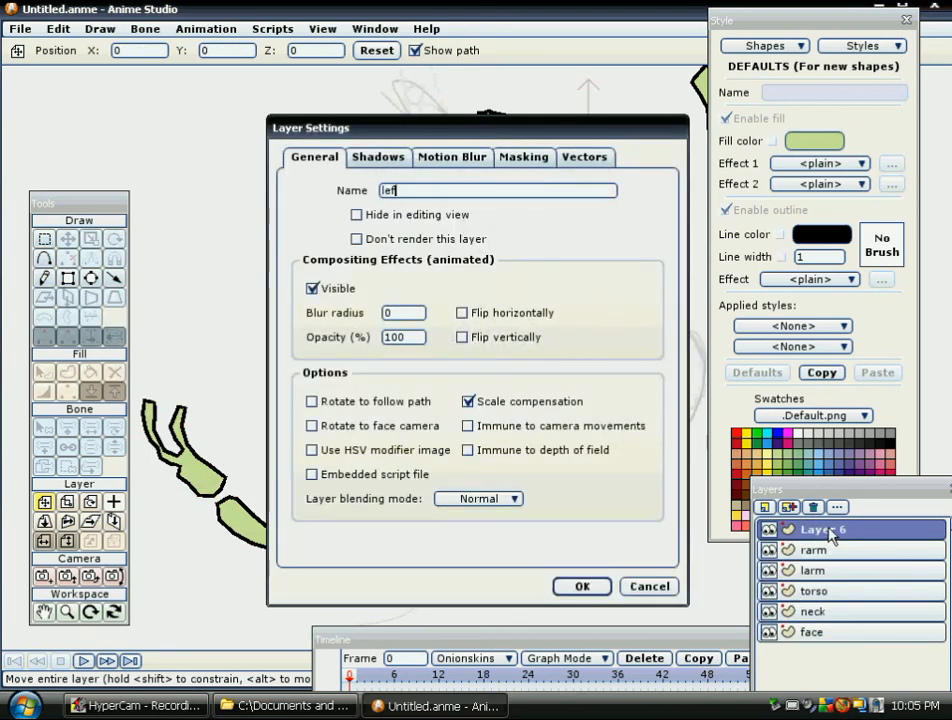
{"action": "type", "text": "leg"}
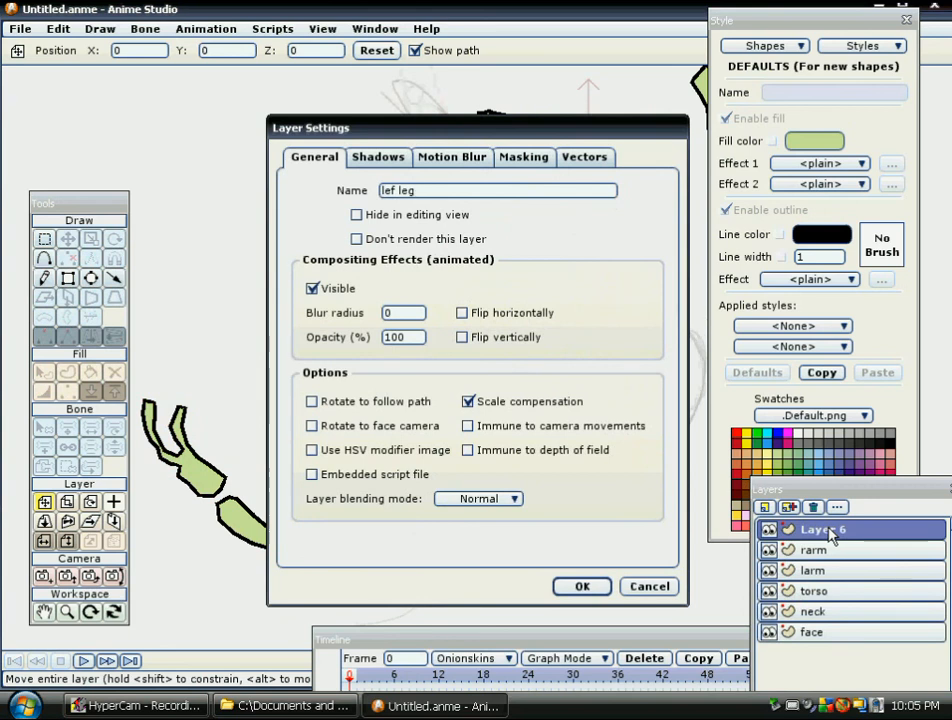
{"action": "left_click", "coordinate": [581, 586]}
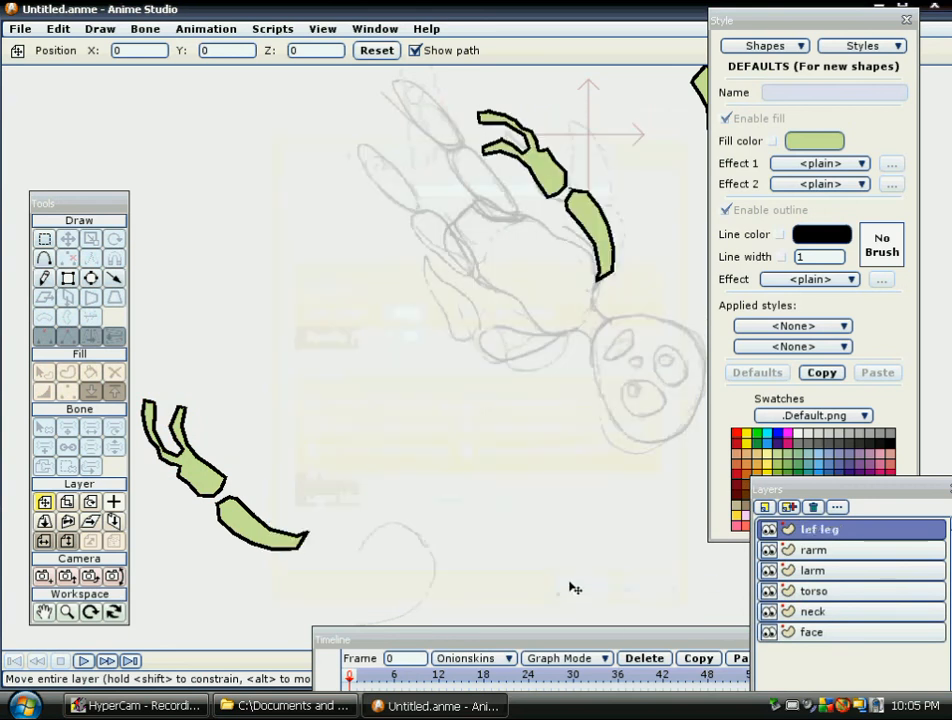
{"action": "mouse_move", "coordinate": [405, 90]}
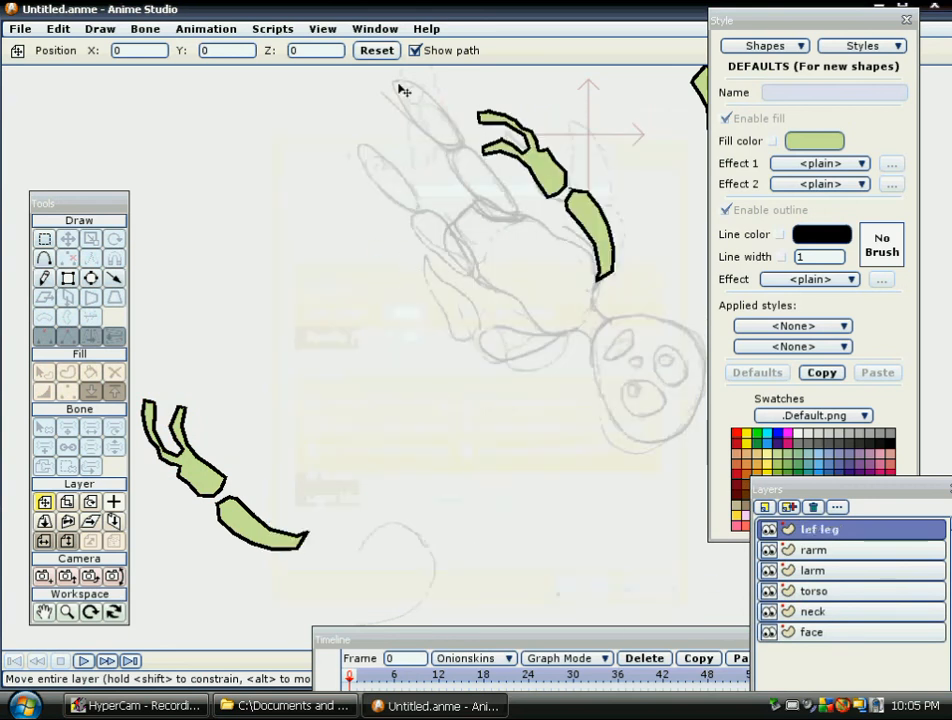